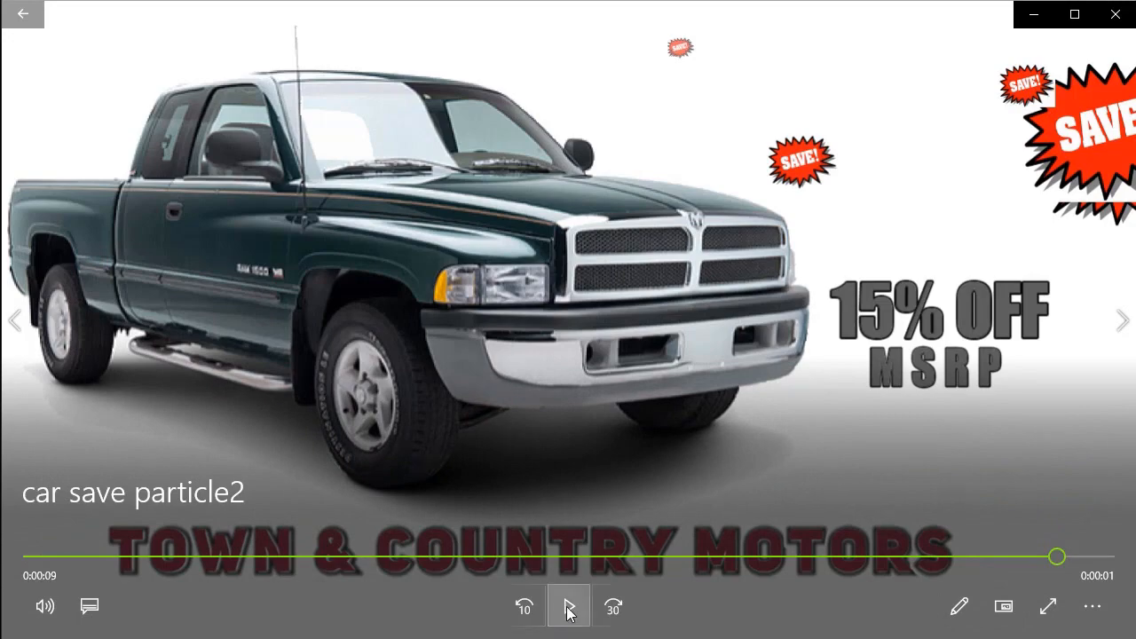
Replay and pause the truck video to review it before editing the starburst.
{"action": "left_click", "coordinate": [568, 607]}
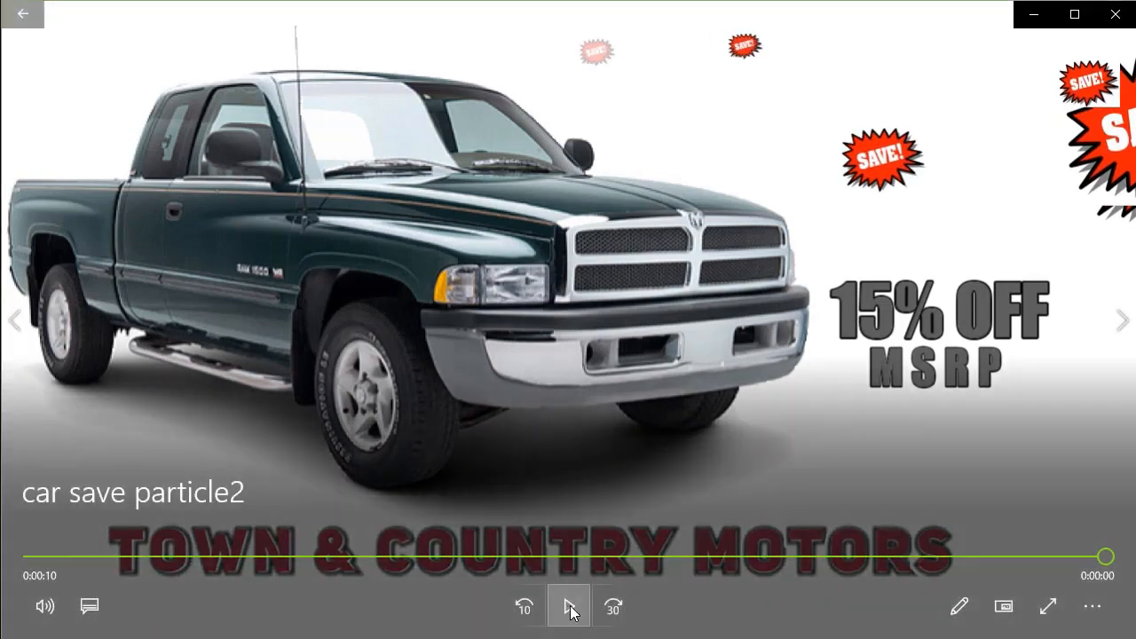
{"action": "left_click", "coordinate": [568, 607]}
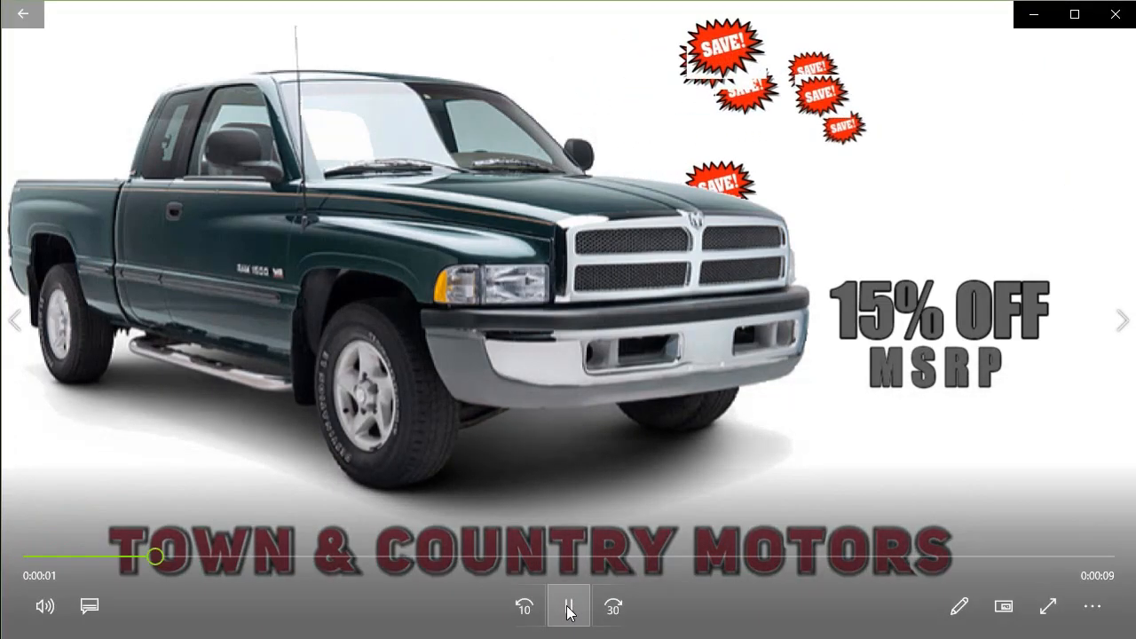
{"action": "left_click", "coordinate": [568, 607]}
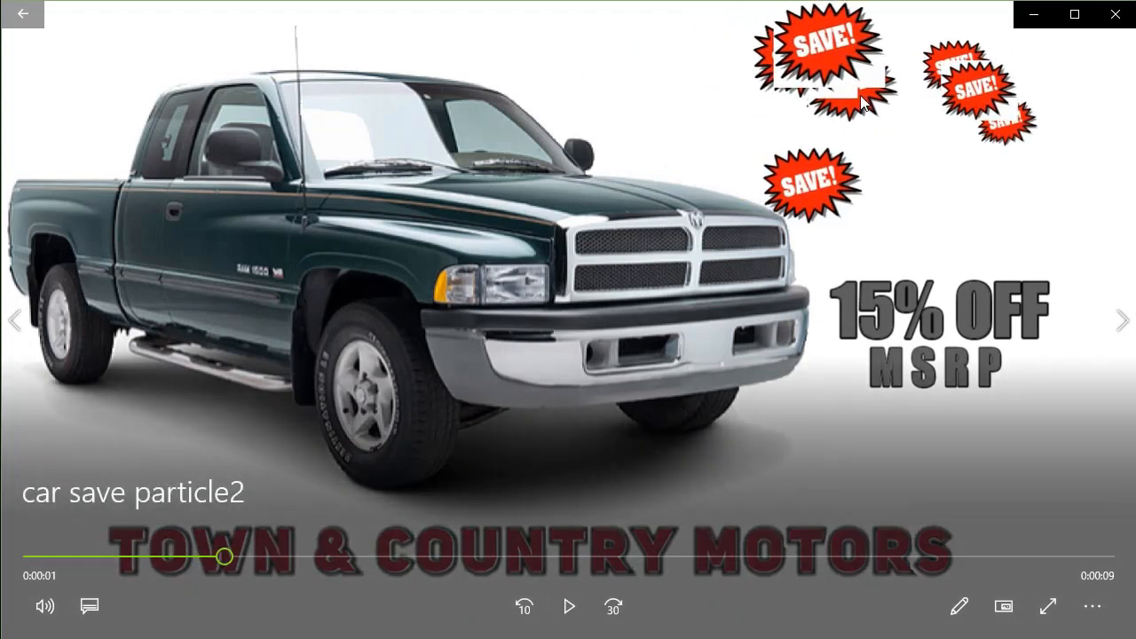
{"action": "mouse_move", "coordinate": [825, 85]}
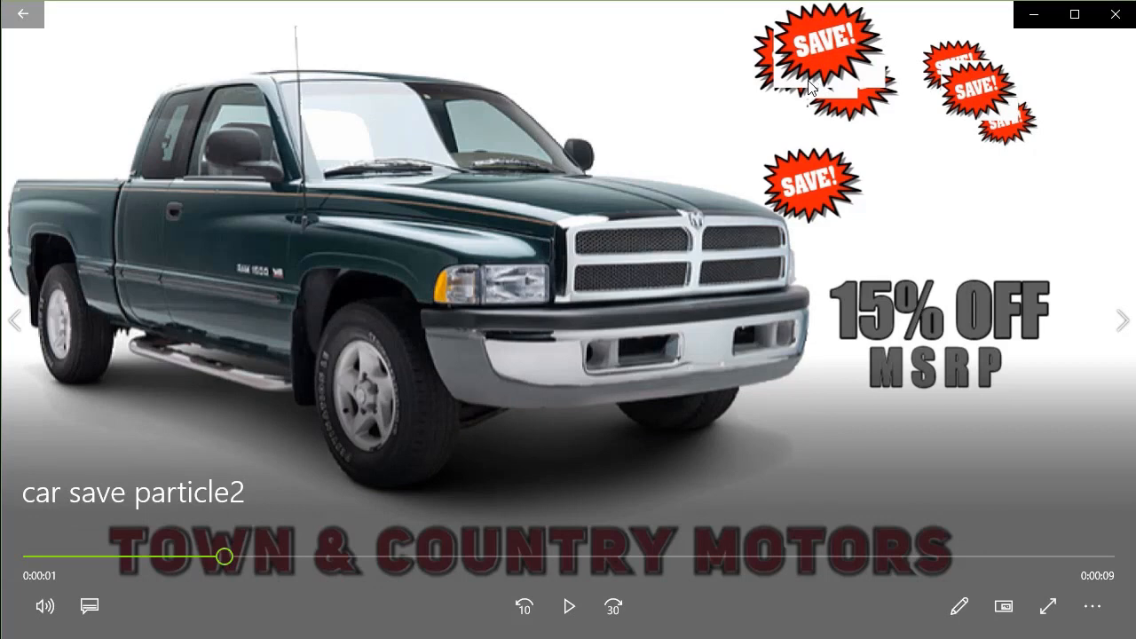
{"action": "mouse_move", "coordinate": [843, 82]}
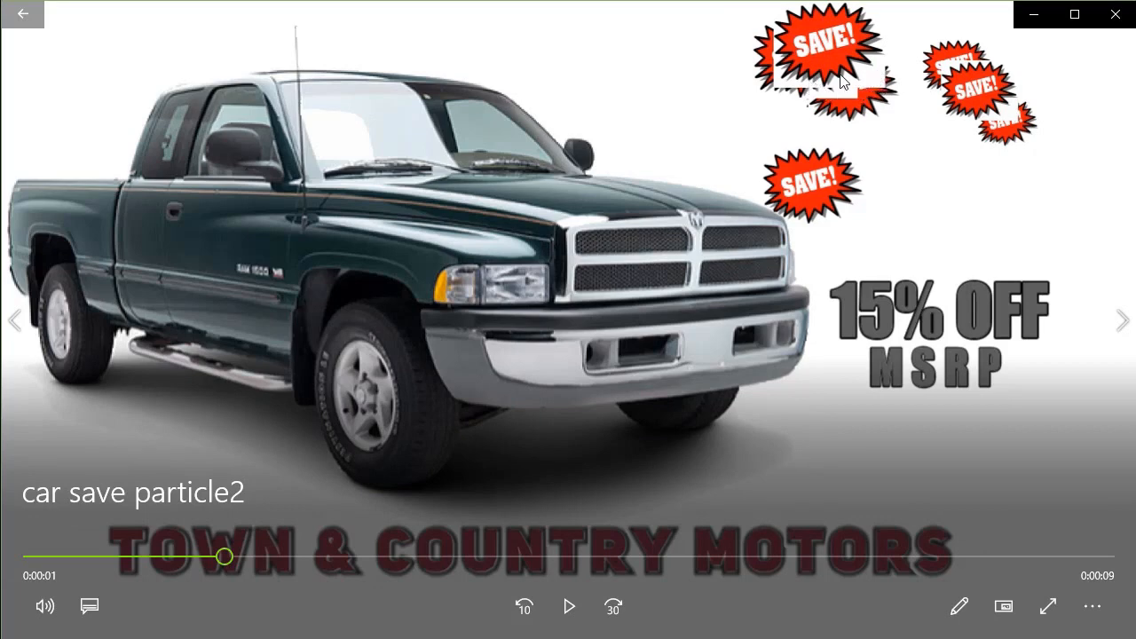
{"action": "mouse_move", "coordinate": [877, 87]}
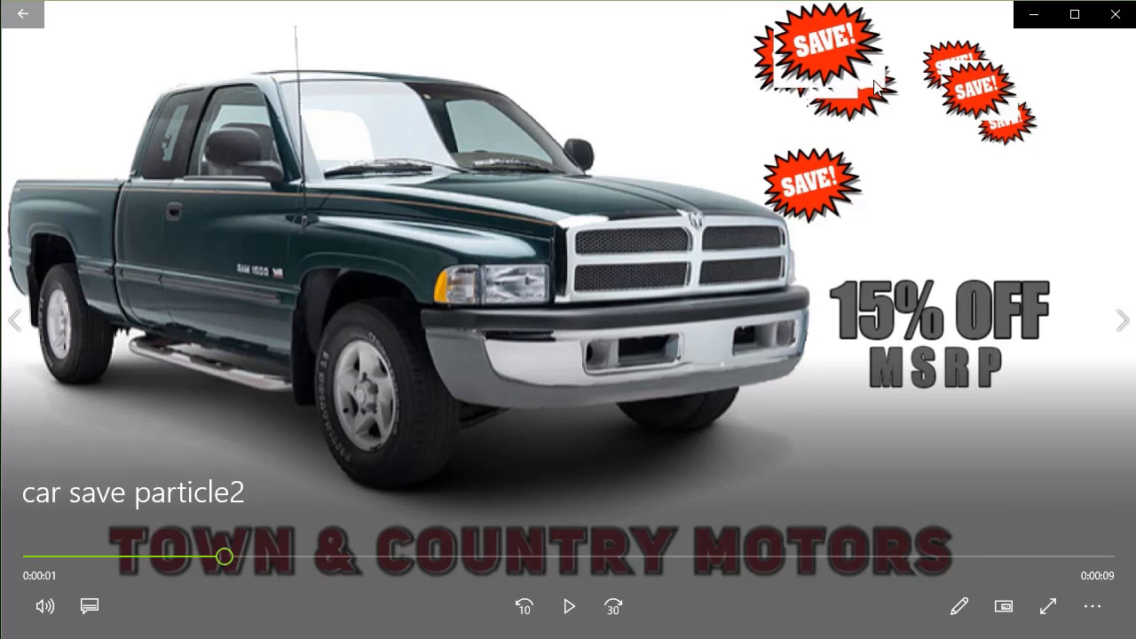
{"action": "mouse_move", "coordinate": [816, 92]}
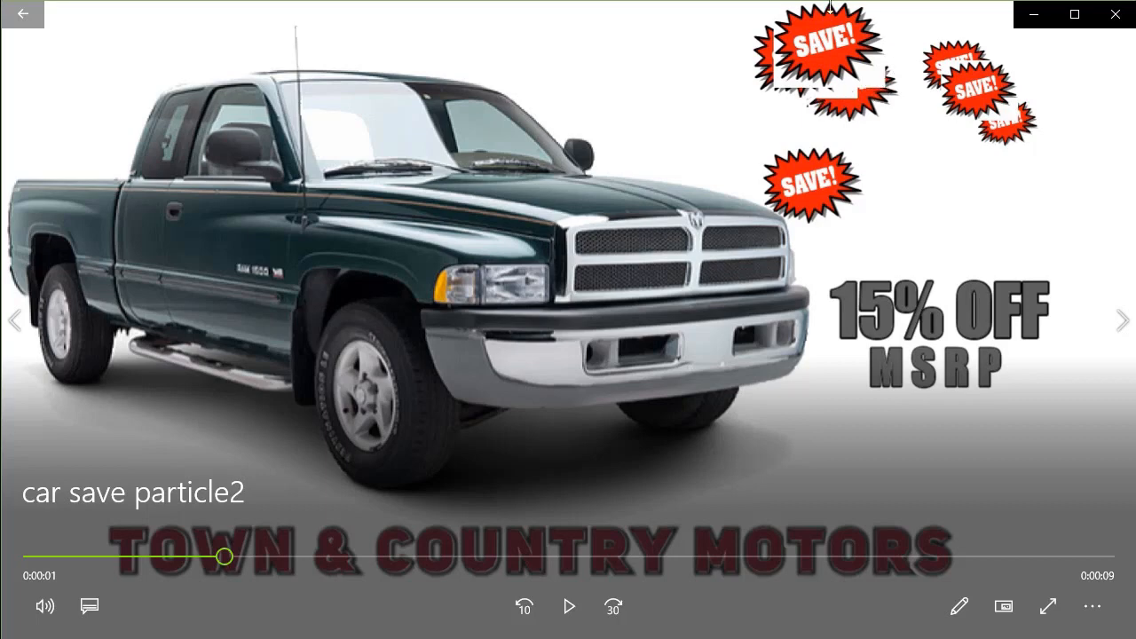
{"action": "mouse_move", "coordinate": [953, 143]}
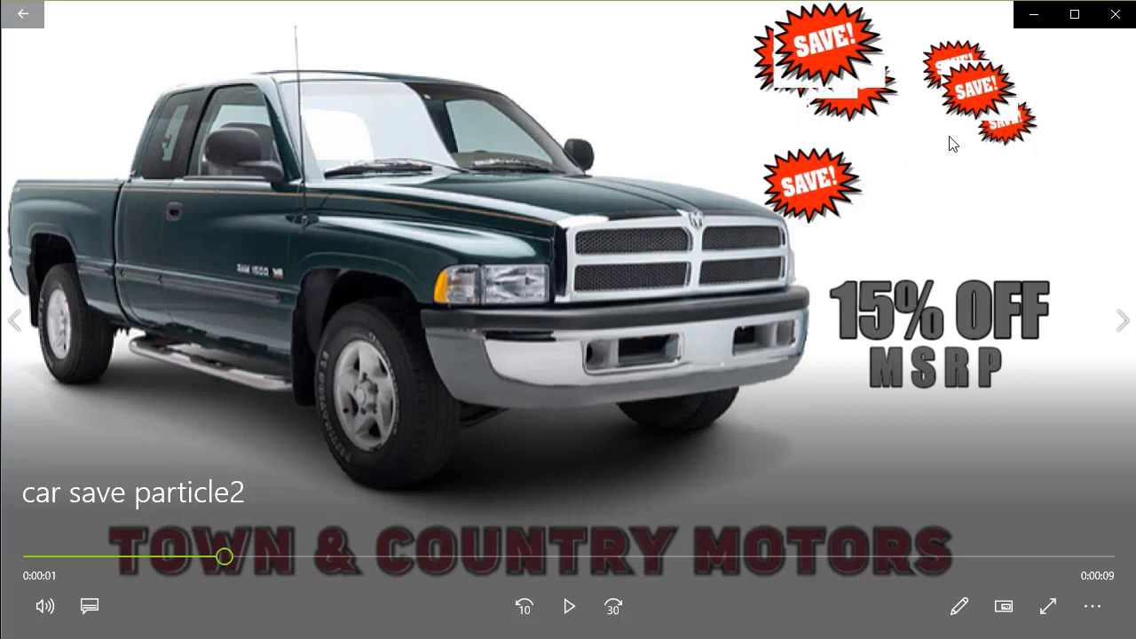
{"action": "mouse_move", "coordinate": [827, 156]}
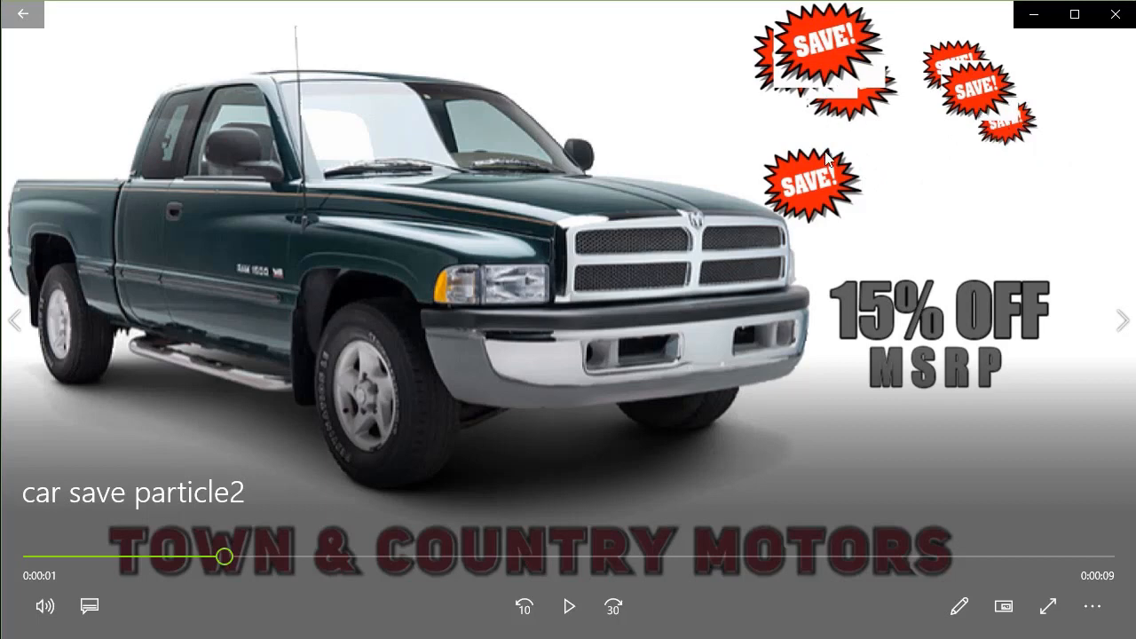
{"action": "mouse_move", "coordinate": [568, 608]}
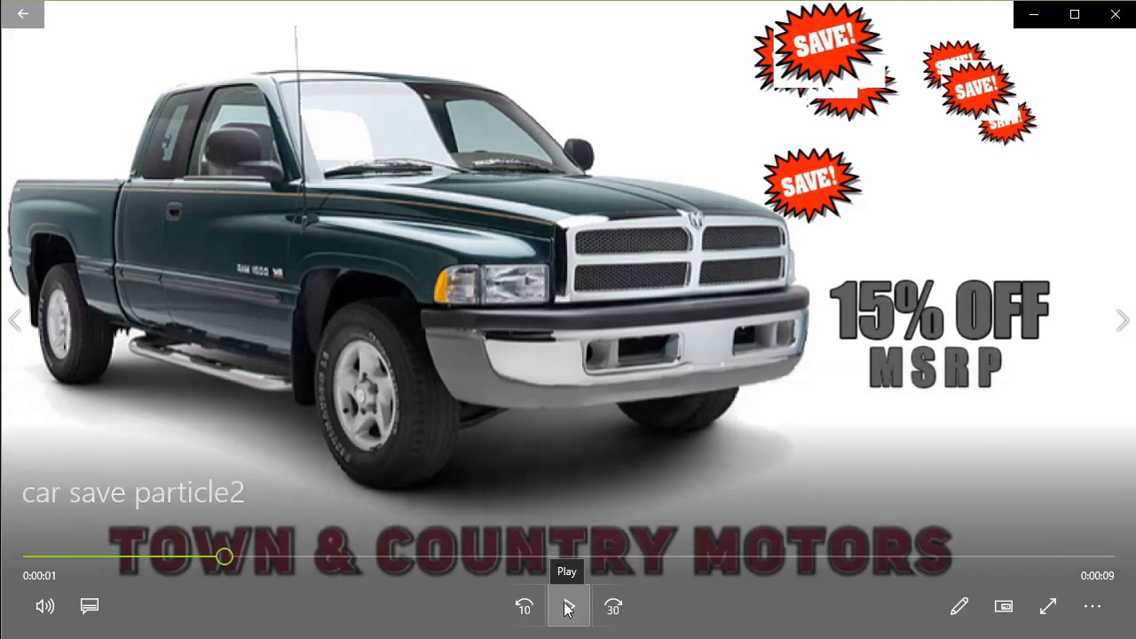
{"action": "left_click", "coordinate": [568, 607]}
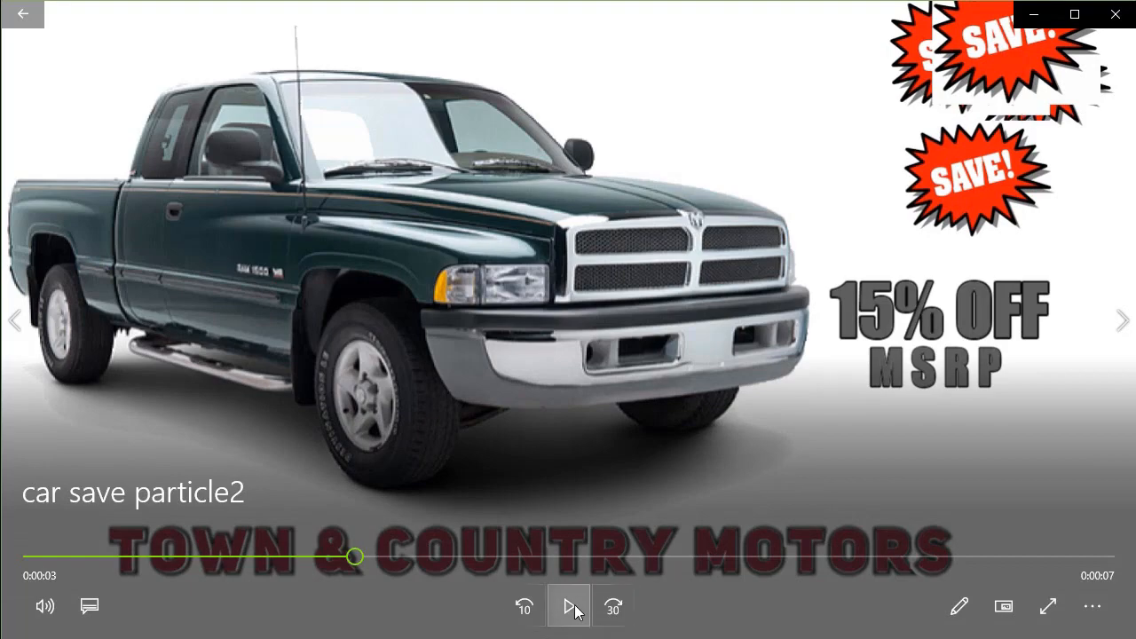
{"action": "left_click", "coordinate": [568, 607]}
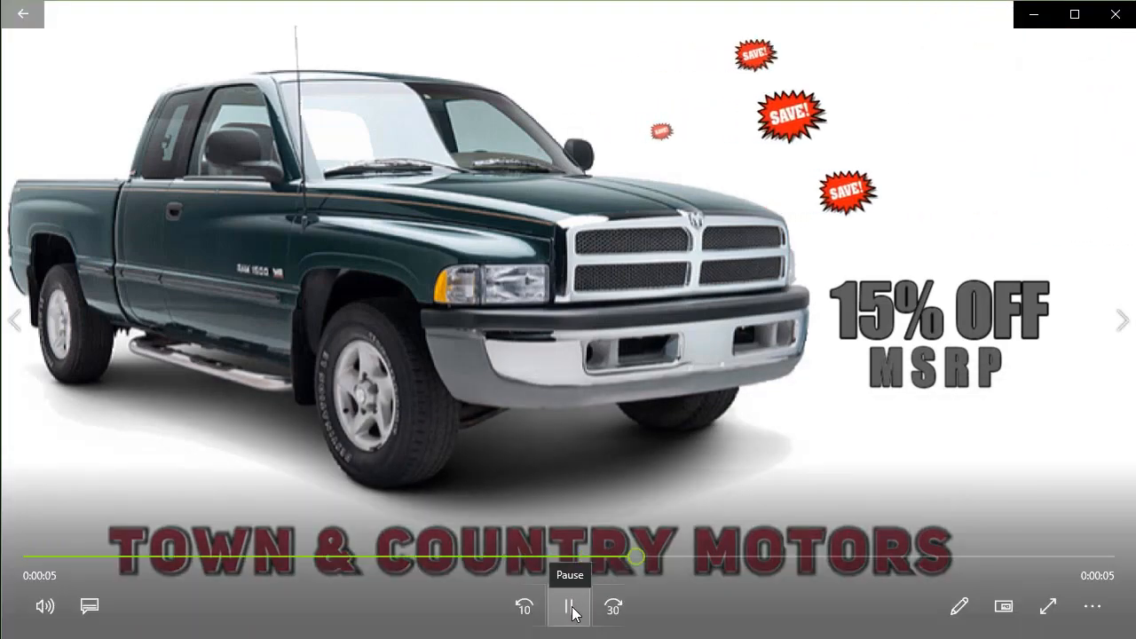
{"action": "left_click", "coordinate": [570, 607]}
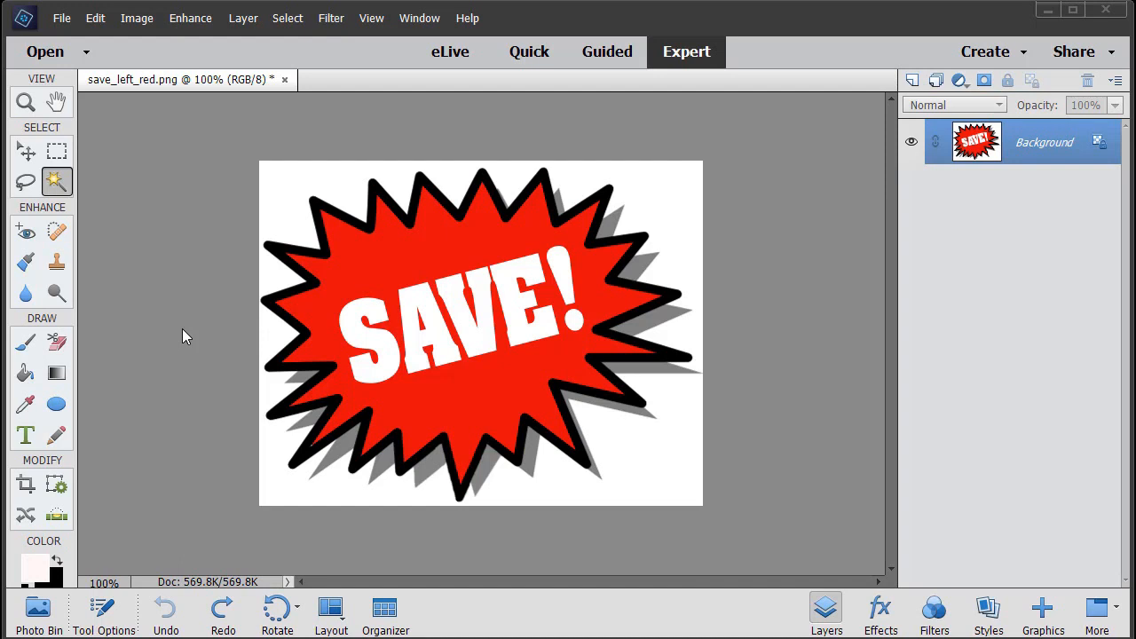
{"action": "mouse_move", "coordinate": [195, 334]}
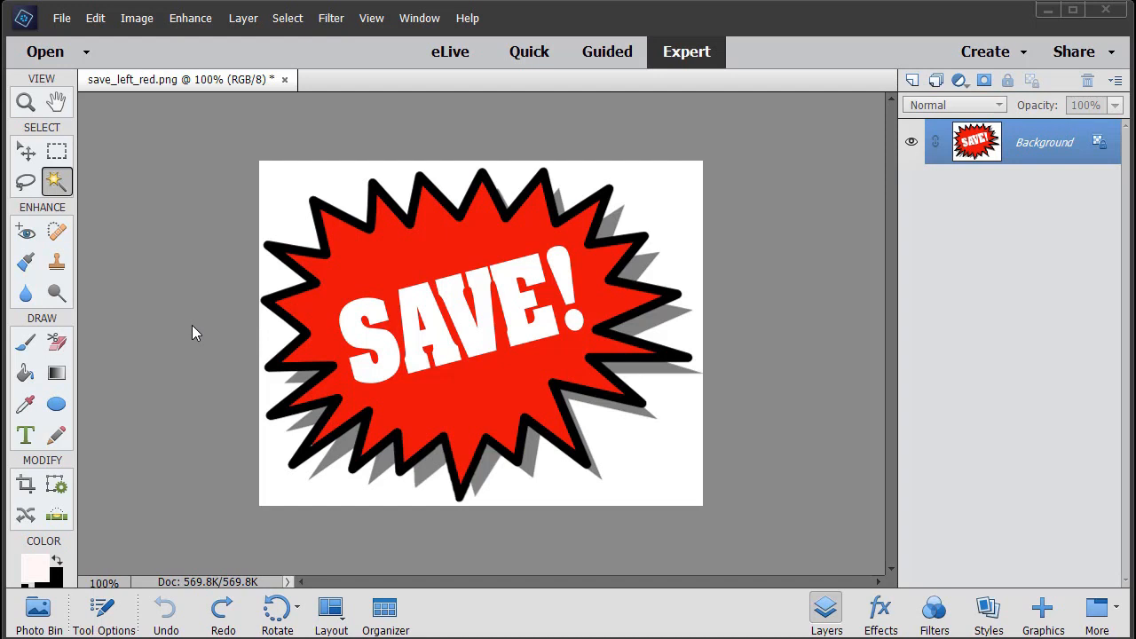
{"action": "mouse_move", "coordinate": [684, 277]}
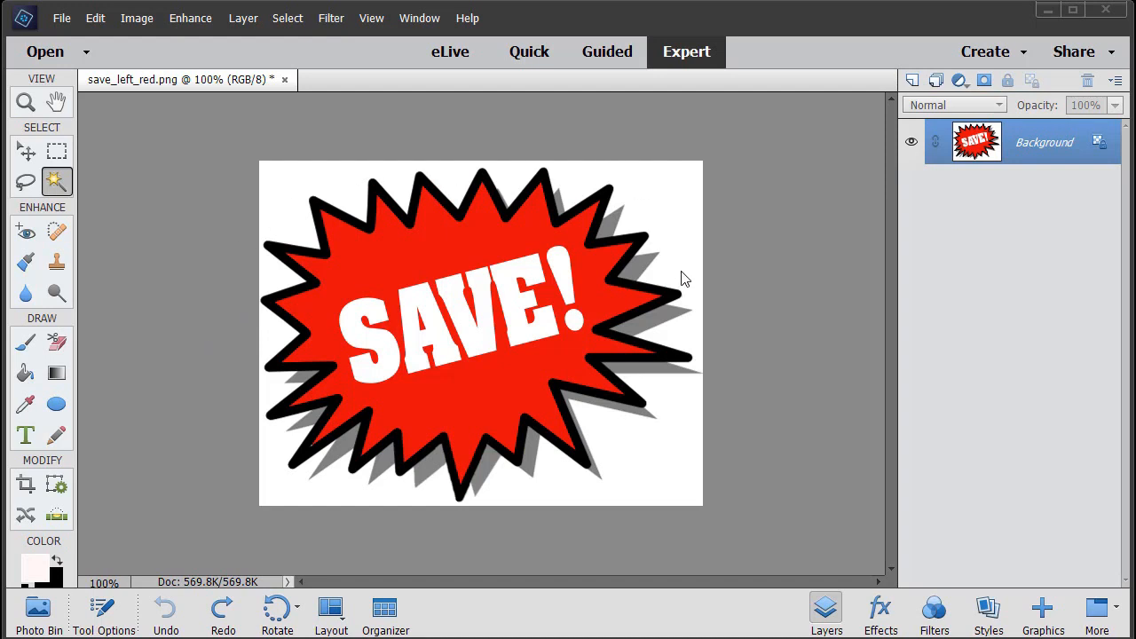
{"action": "mouse_move", "coordinate": [181, 206]}
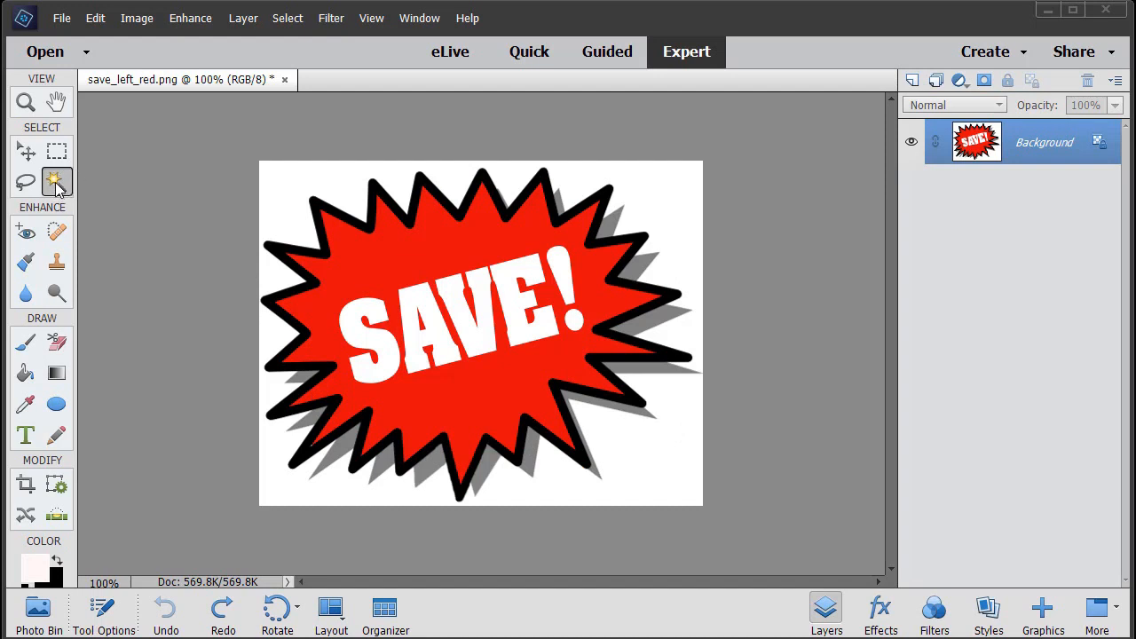
{"action": "mouse_move", "coordinate": [255, 186]}
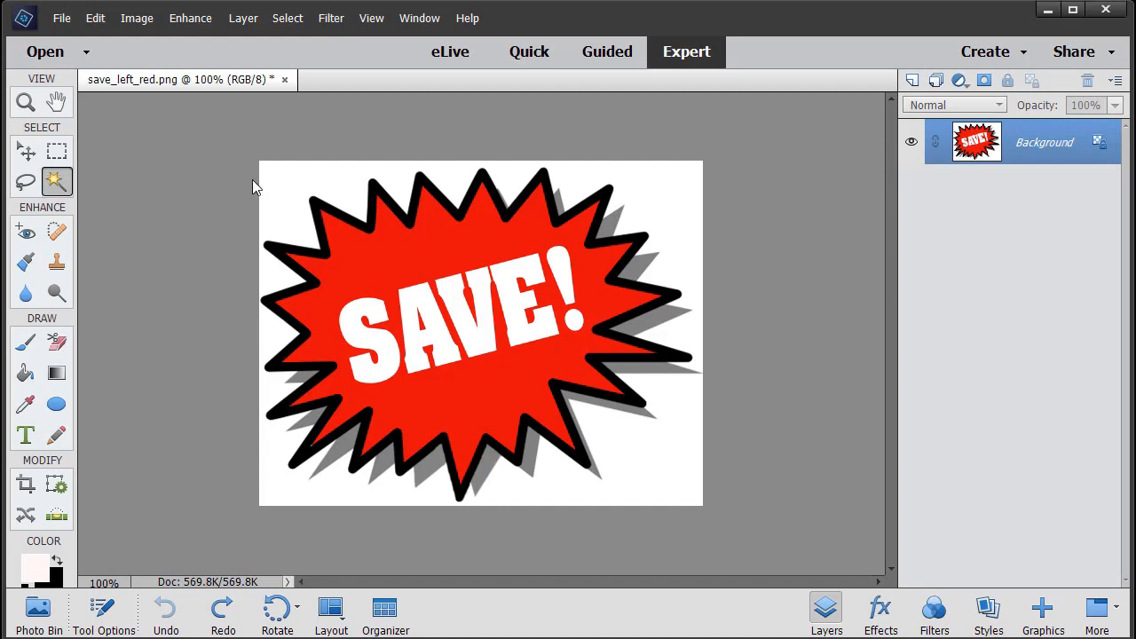
{"action": "mouse_move", "coordinate": [277, 206]}
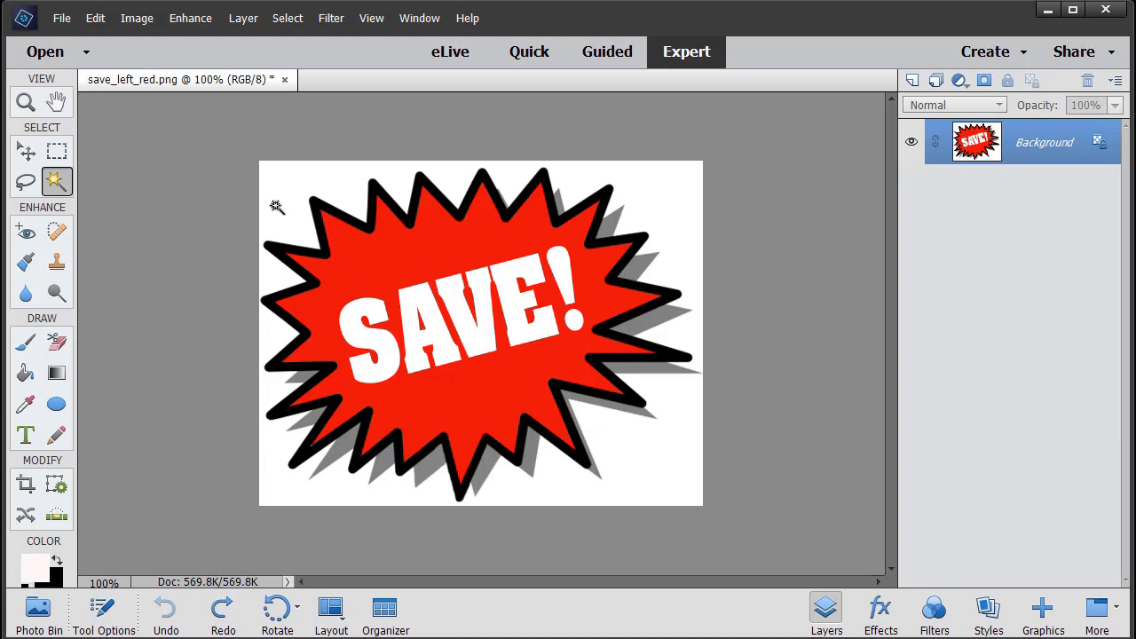
Magic Wand the white surround, invert the selection and copy the starburst via Layer Via Copy.
{"action": "left_click", "coordinate": [277, 206]}
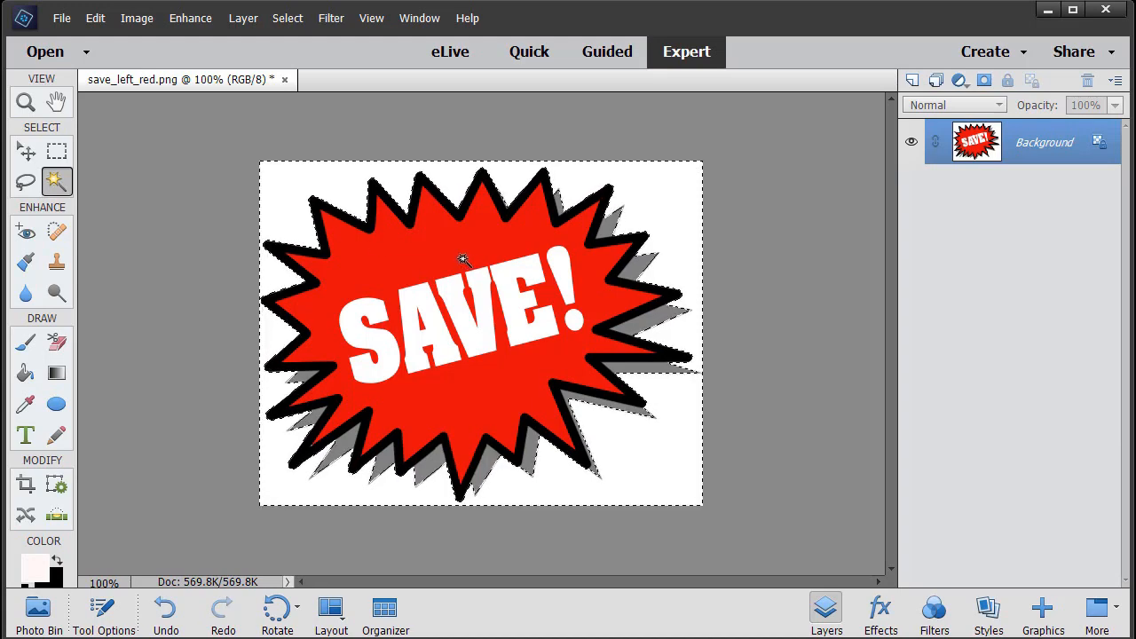
{"action": "right_click", "coordinate": [462, 259]}
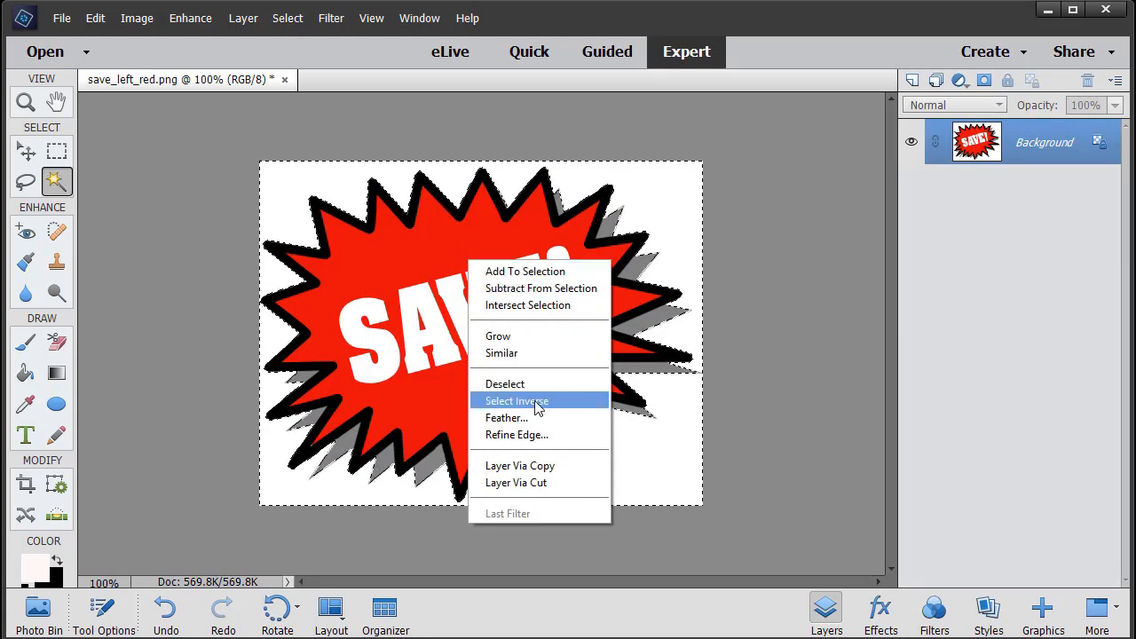
{"action": "left_click", "coordinate": [517, 401]}
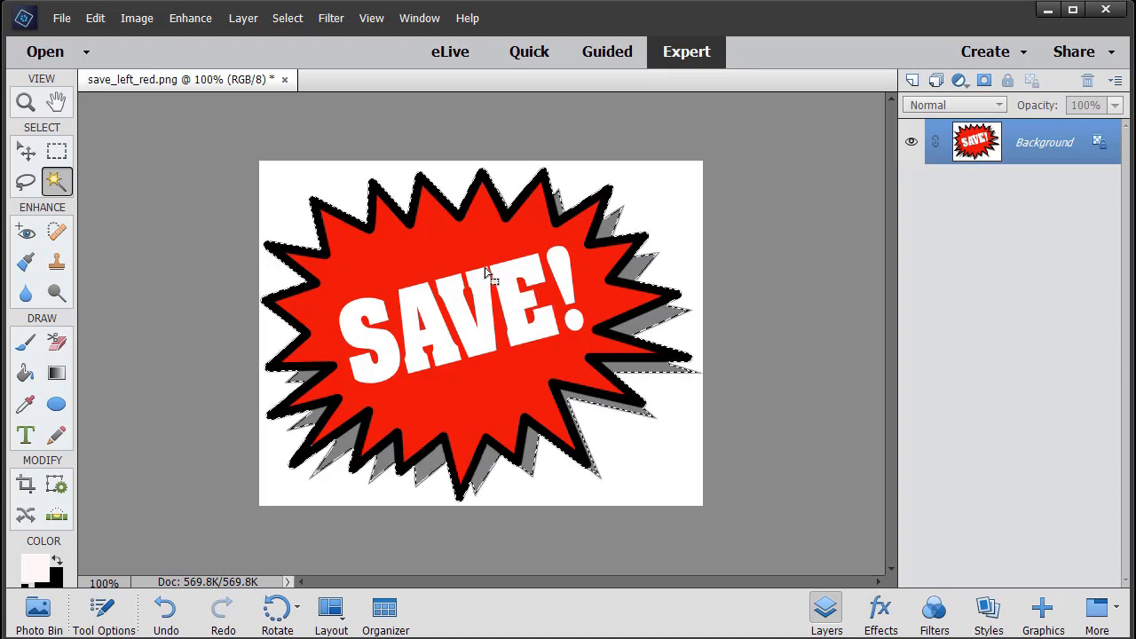
{"action": "right_click", "coordinate": [486, 273]}
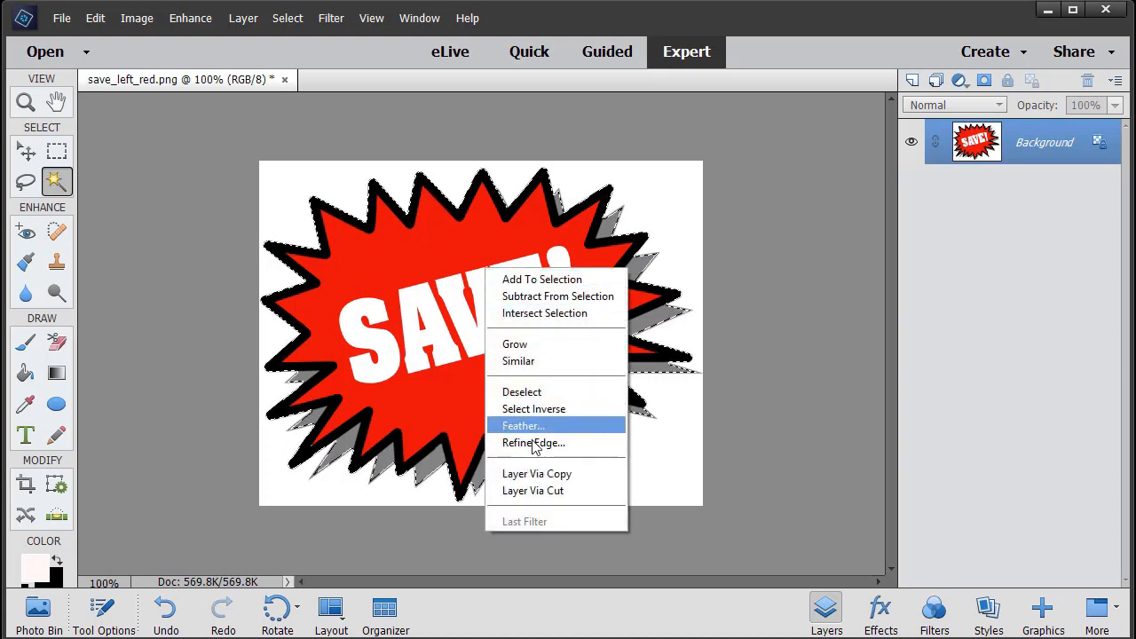
{"action": "mouse_move", "coordinate": [537, 472]}
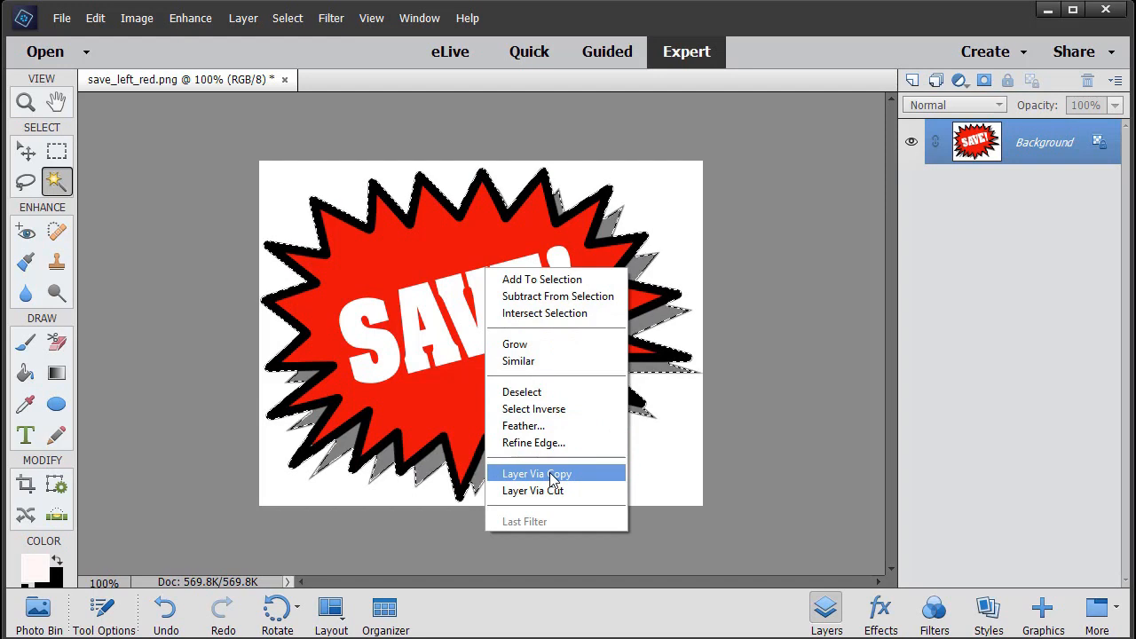
{"action": "left_click", "coordinate": [536, 472]}
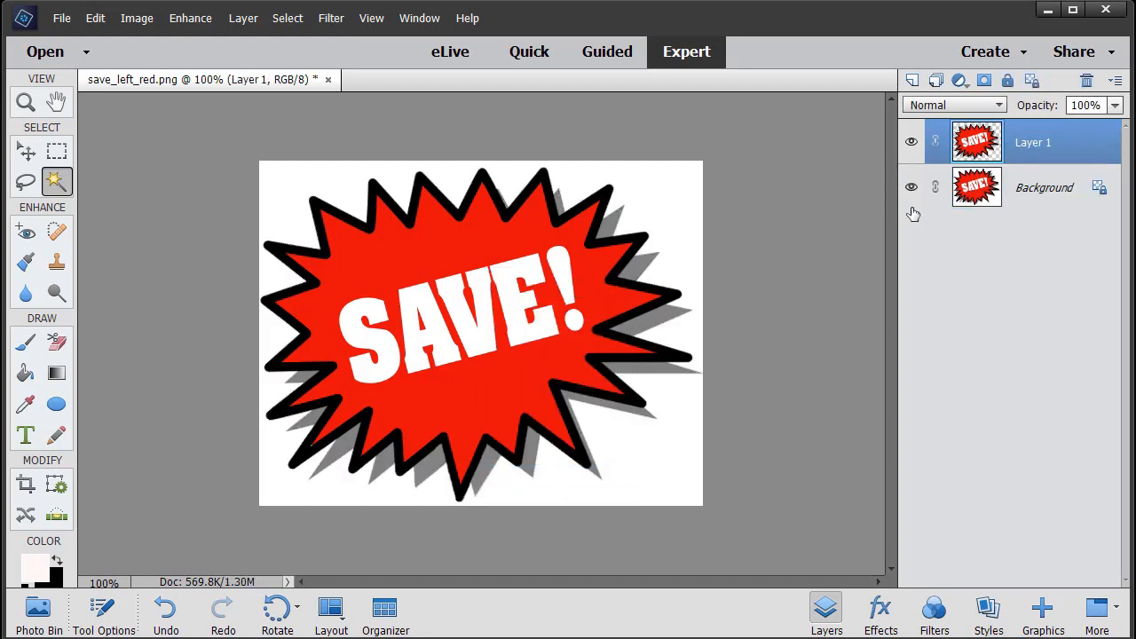
{"action": "mouse_move", "coordinate": [851, 188]}
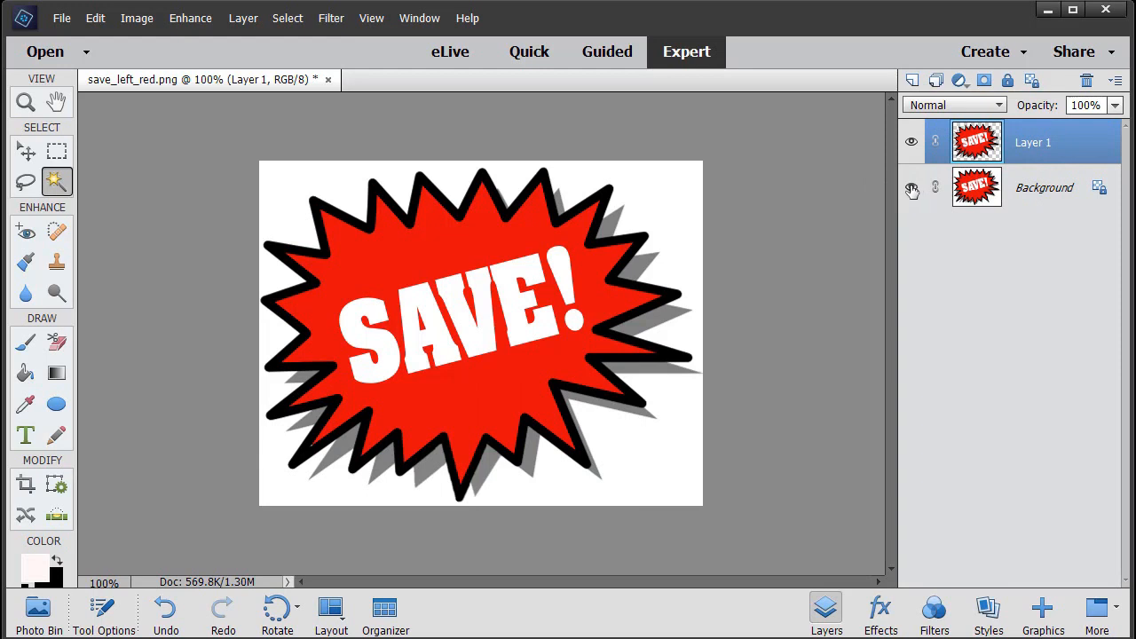
Hide the original background layer so the starburst sits on a transparent canvas.
{"action": "left_click", "coordinate": [911, 188]}
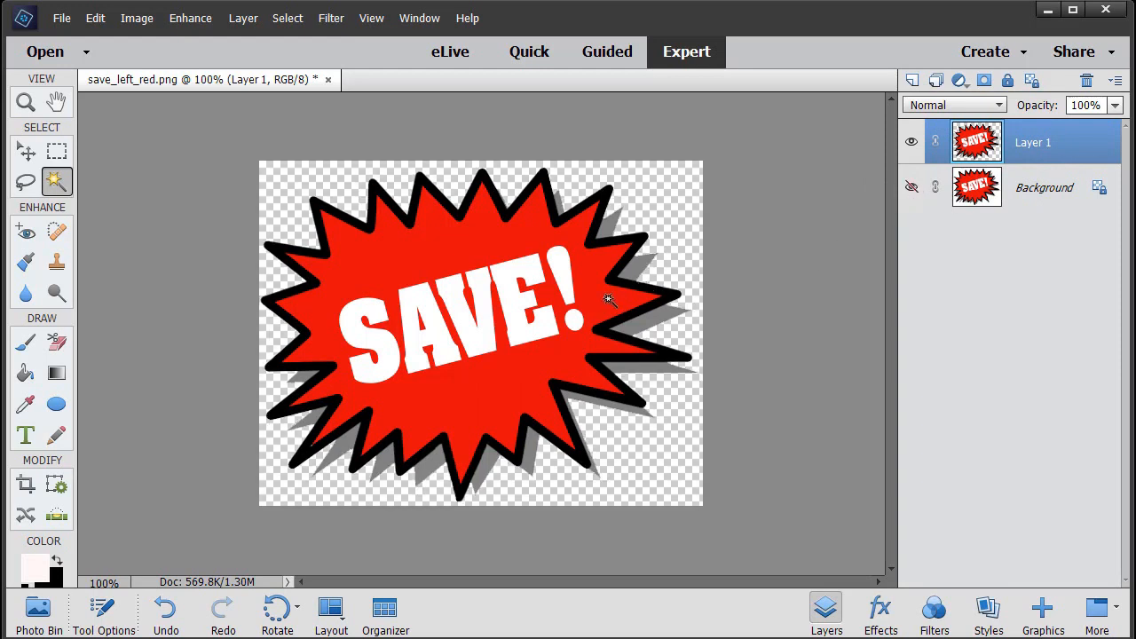
{"action": "mouse_move", "coordinate": [335, 216]}
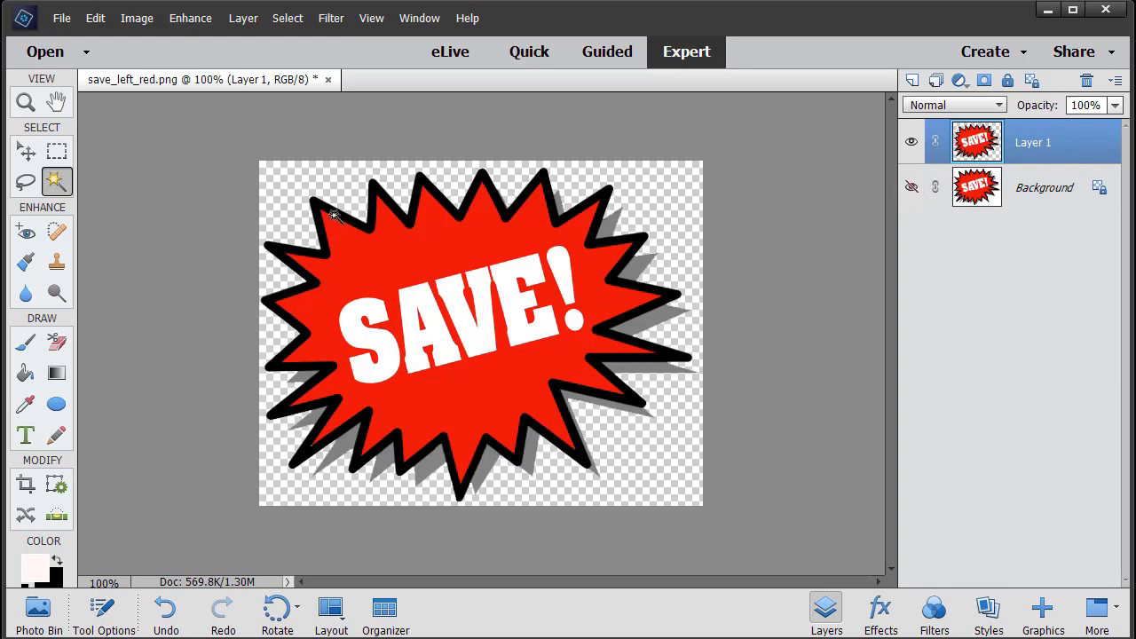
{"action": "mouse_move", "coordinate": [628, 476]}
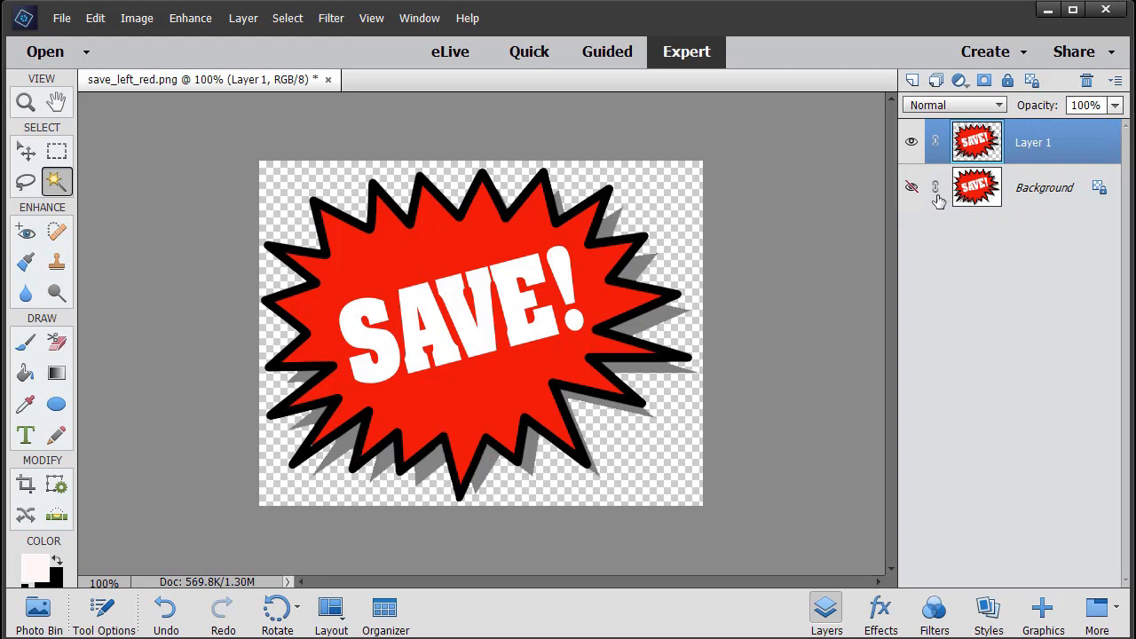
{"action": "mouse_move", "coordinate": [647, 211]}
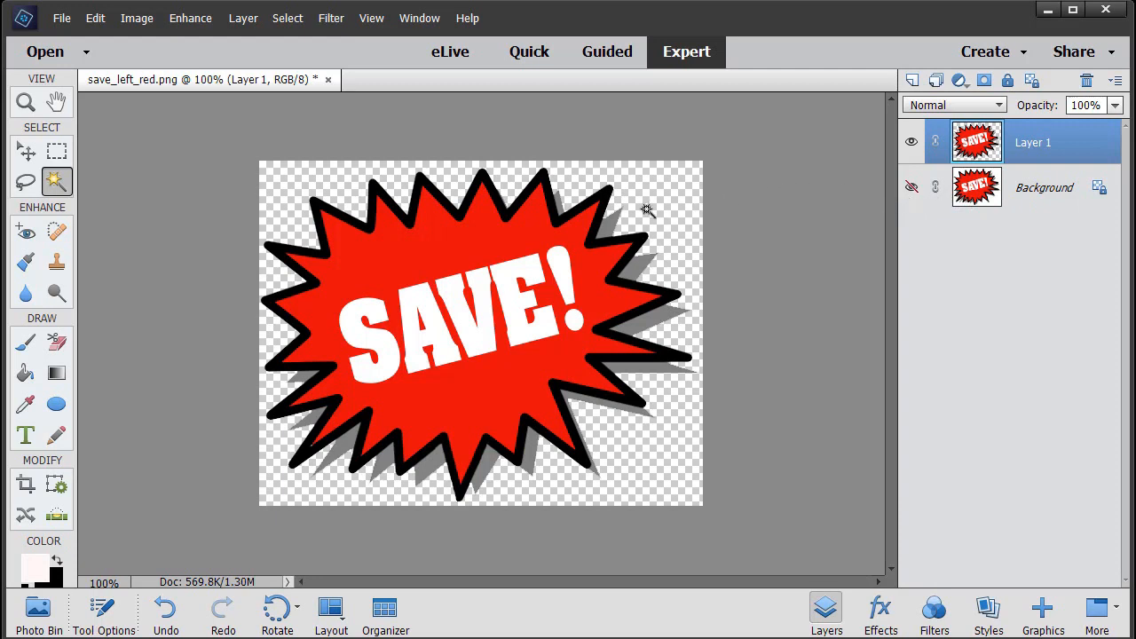
{"action": "mouse_move", "coordinate": [559, 204]}
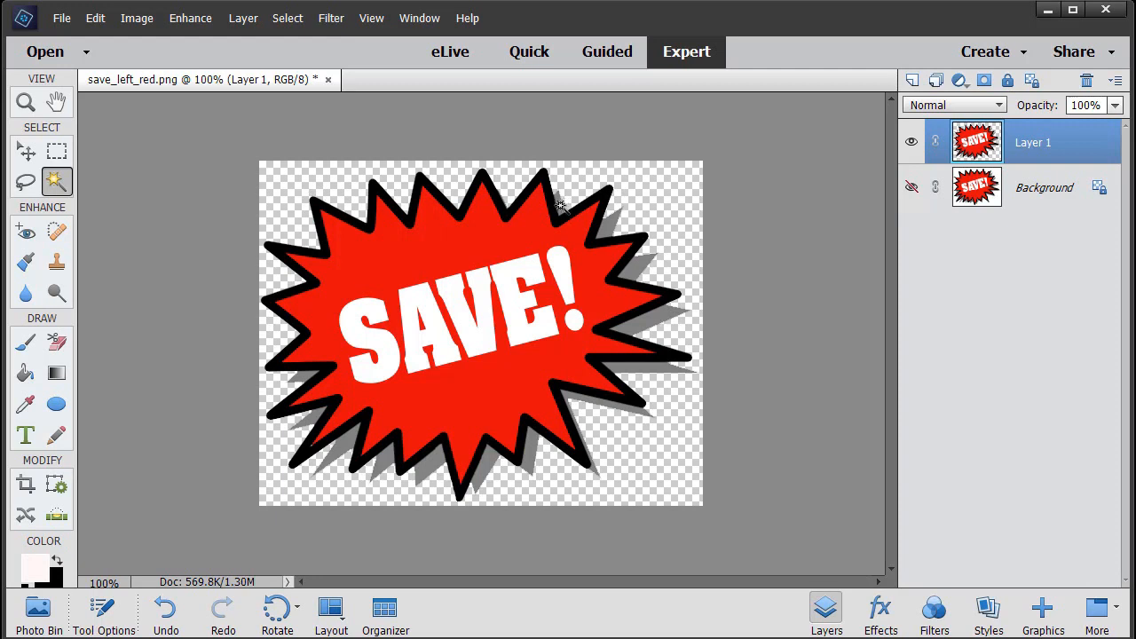
{"action": "mouse_move", "coordinate": [565, 216]}
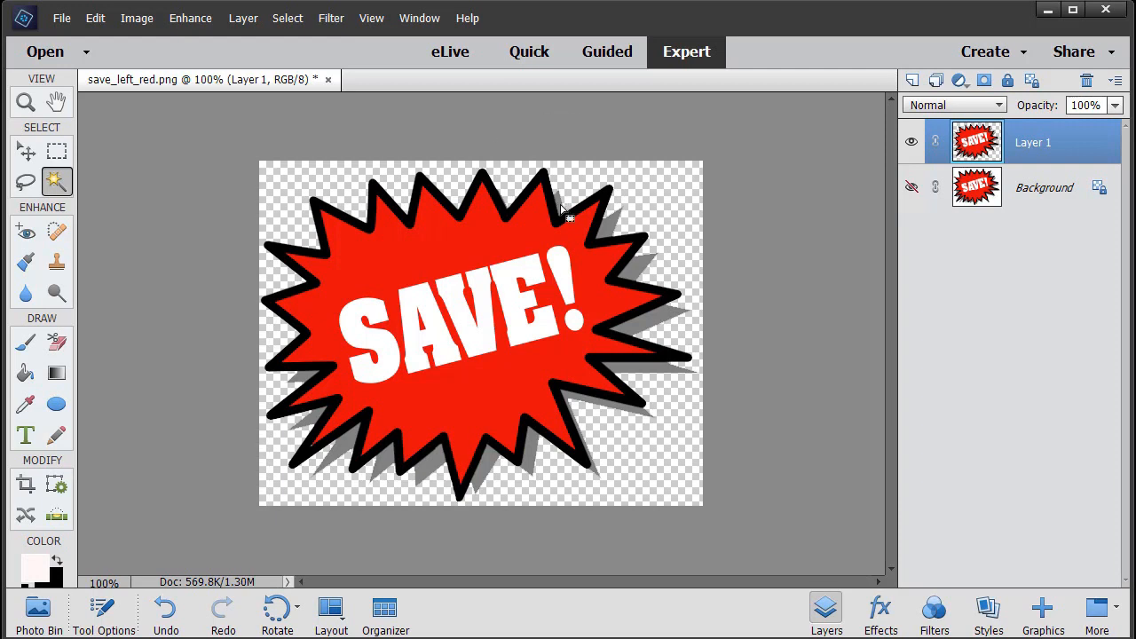
{"action": "mouse_move", "coordinate": [618, 234]}
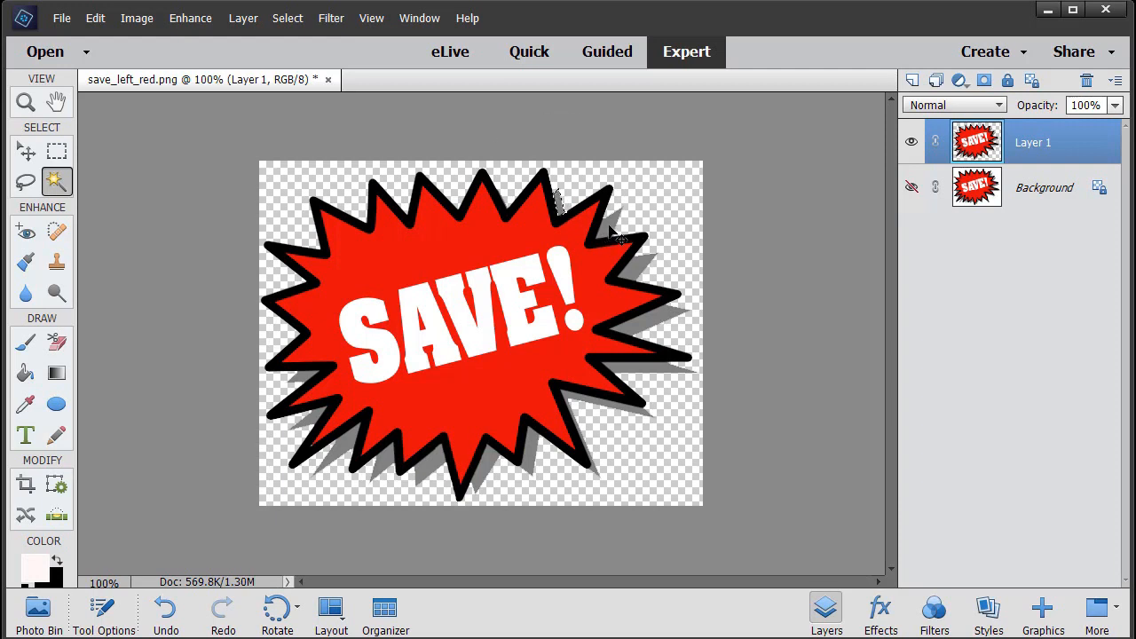
{"action": "mouse_move", "coordinate": [613, 227]}
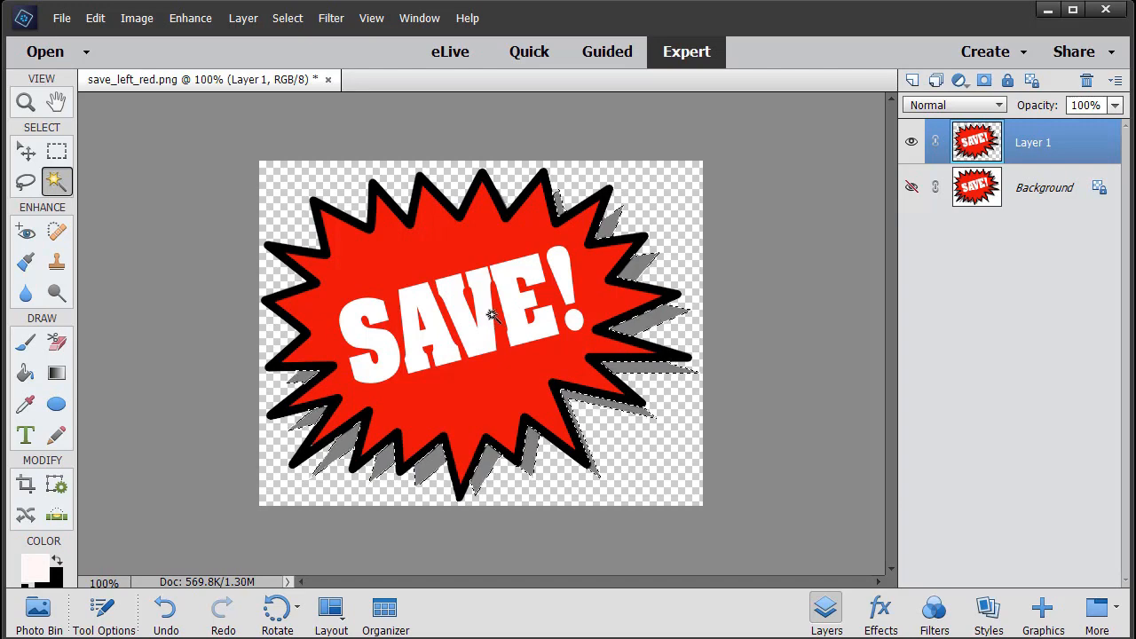
Invert the selection onto the starburst and copy it to a new Layer 2.
{"action": "right_click", "coordinate": [493, 316]}
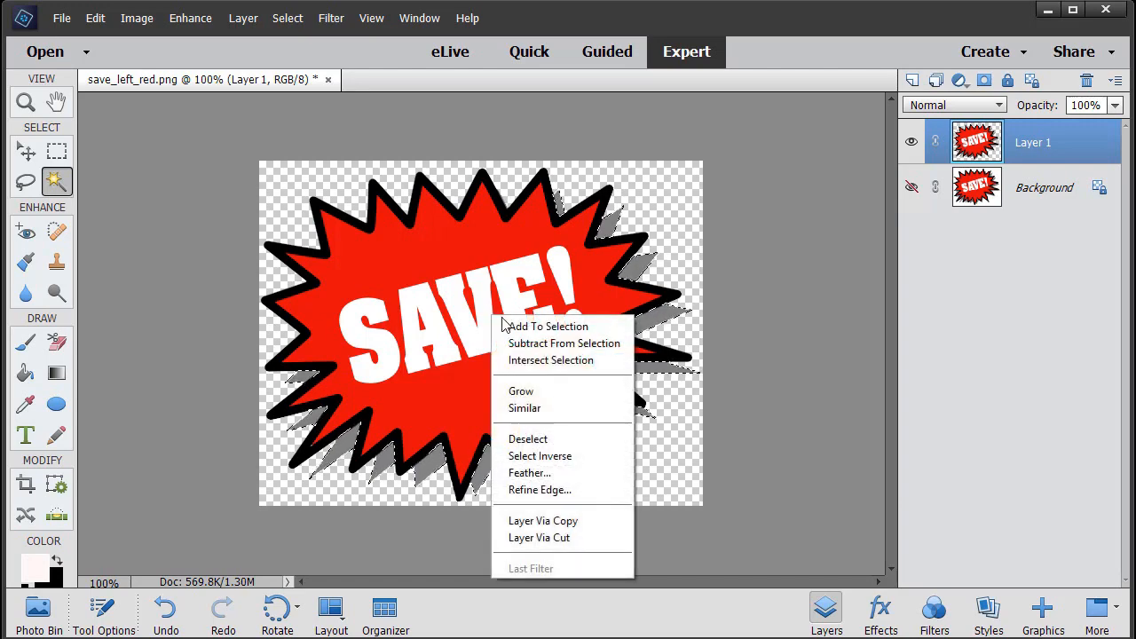
{"action": "left_click", "coordinate": [540, 454]}
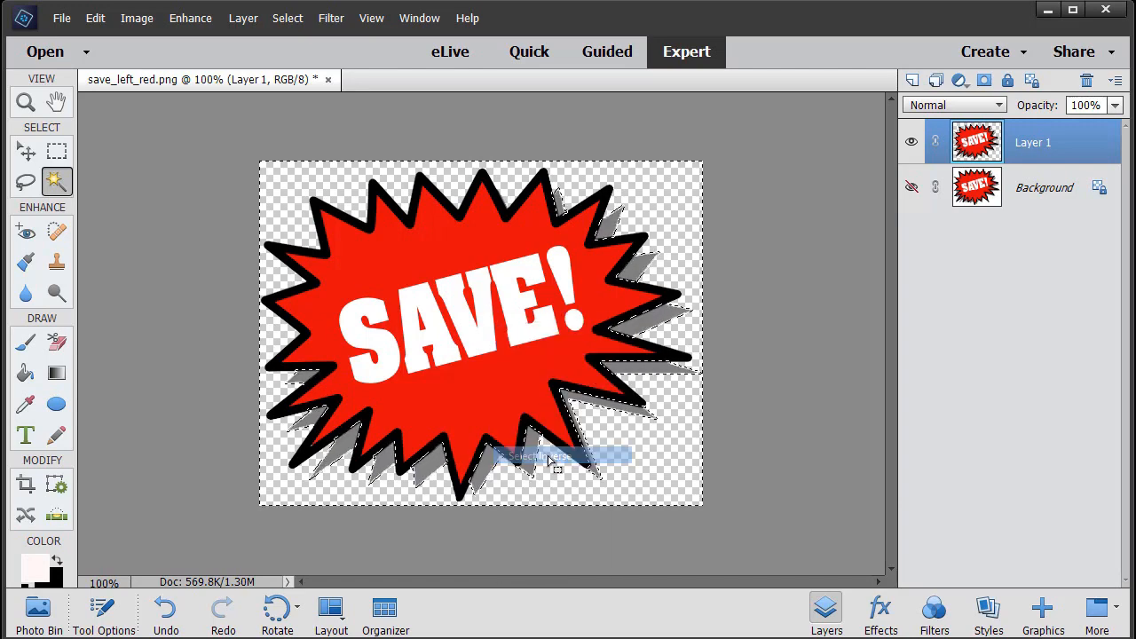
{"action": "right_click", "coordinate": [550, 458]}
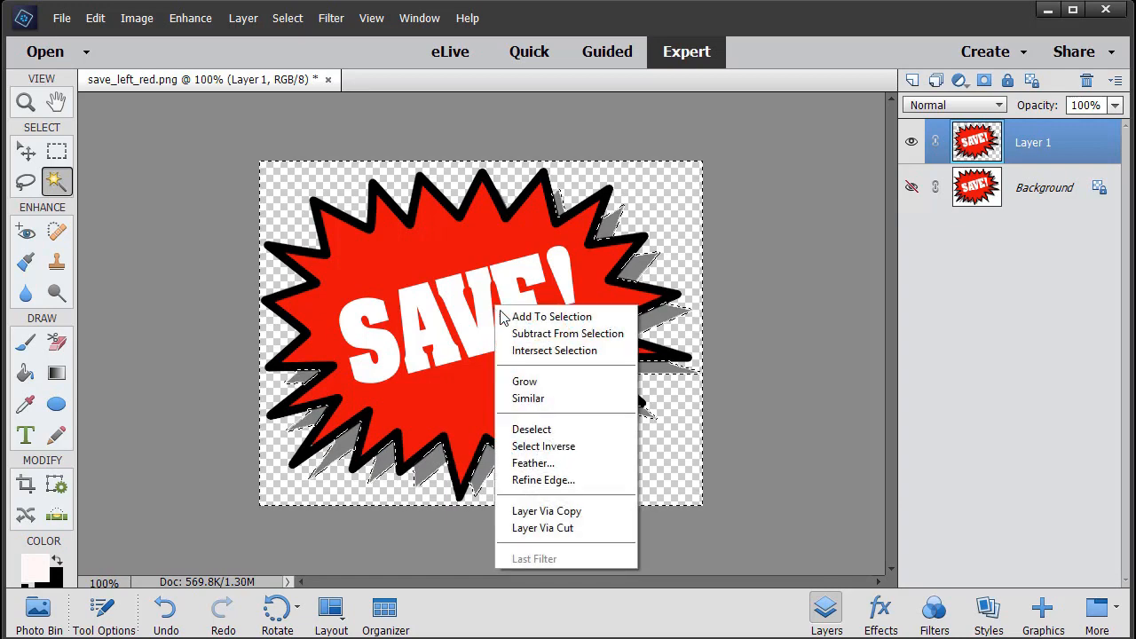
{"action": "left_click", "coordinate": [547, 511]}
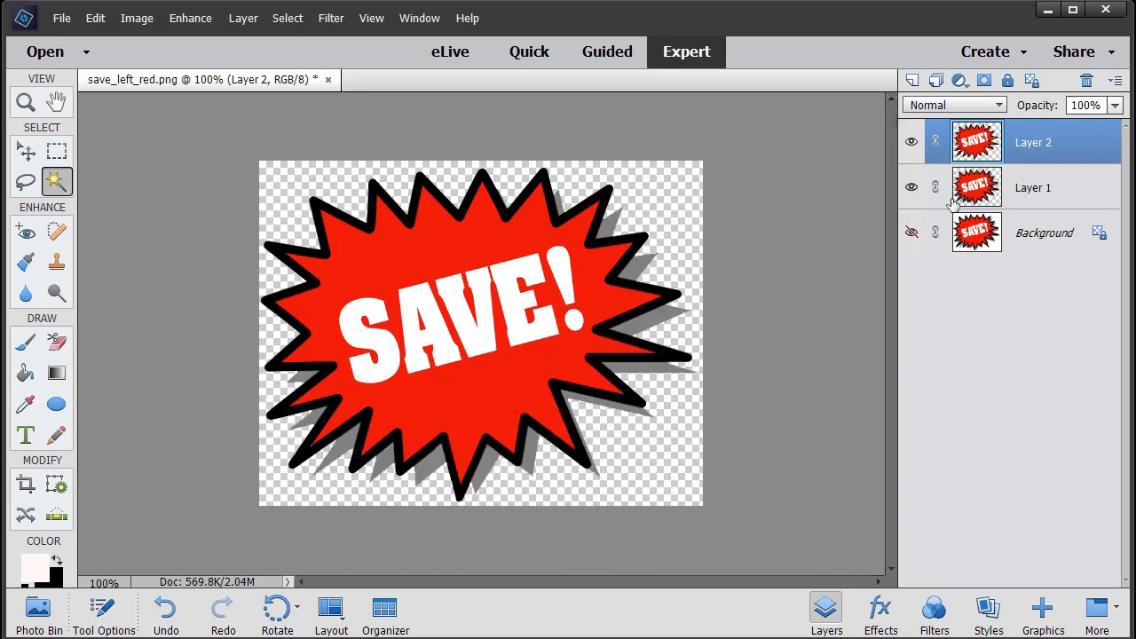
Hide the original Layer 1 and bring up the Save As dialog.
{"action": "left_click", "coordinate": [912, 188]}
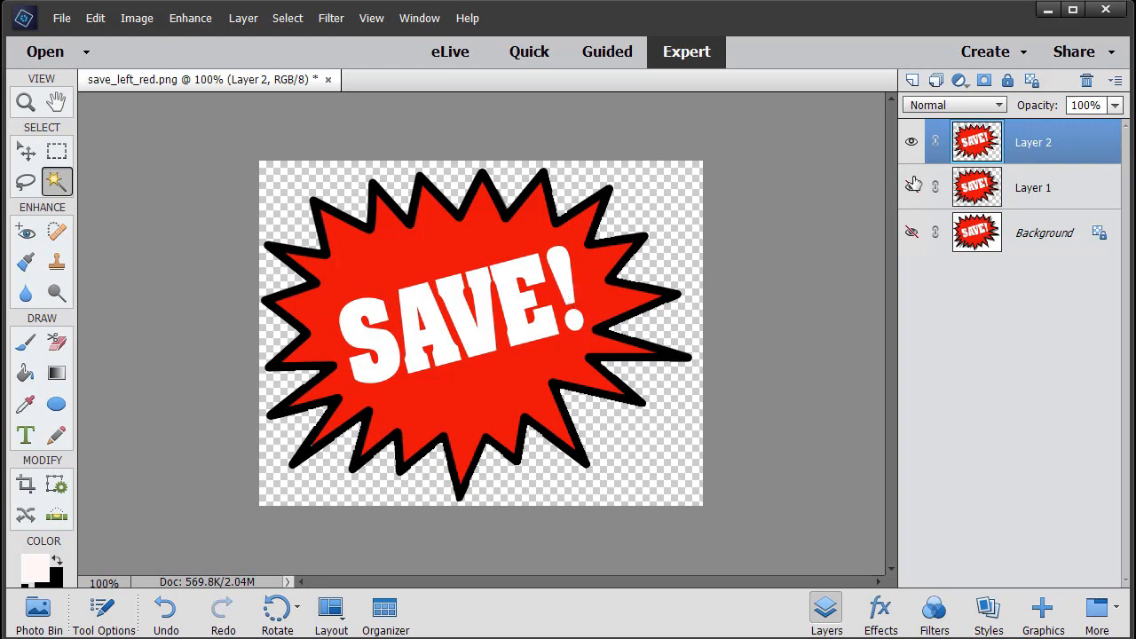
{"action": "left_click", "coordinate": [913, 188]}
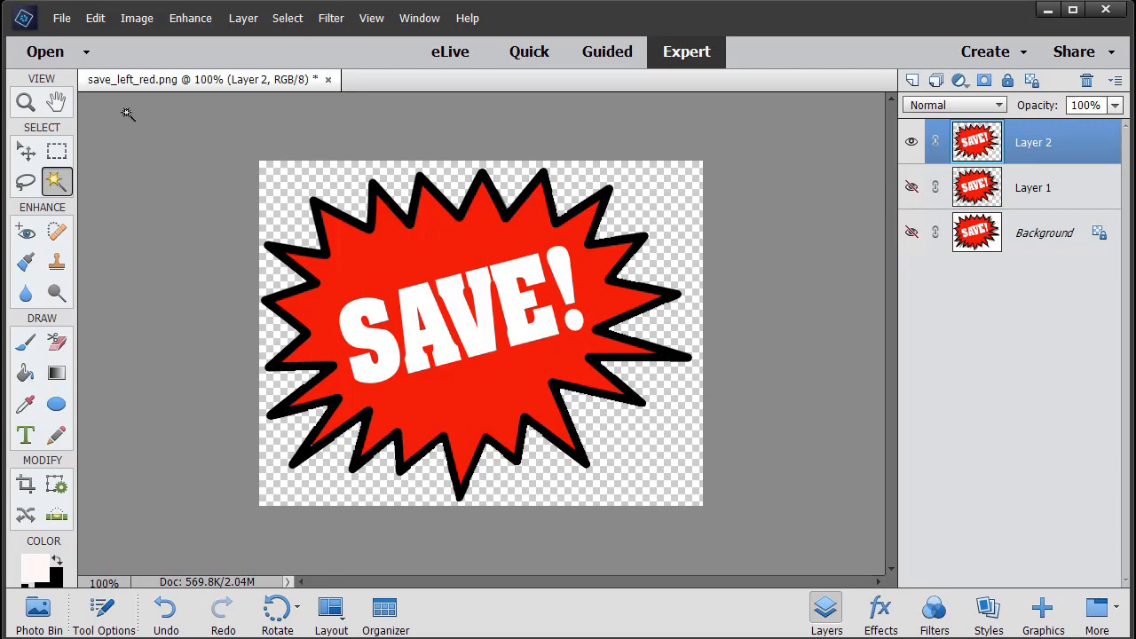
{"action": "left_click", "coordinate": [61, 18]}
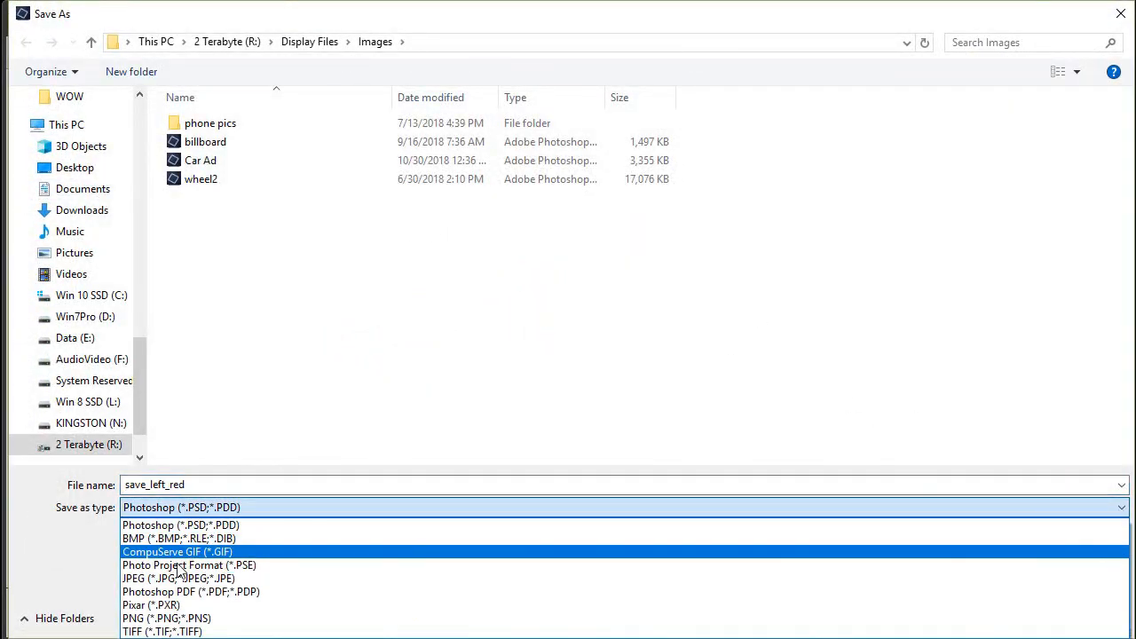
Save the starburst as a PNG named 'save icon' in the Images folder.
{"action": "left_click", "coordinate": [167, 617]}
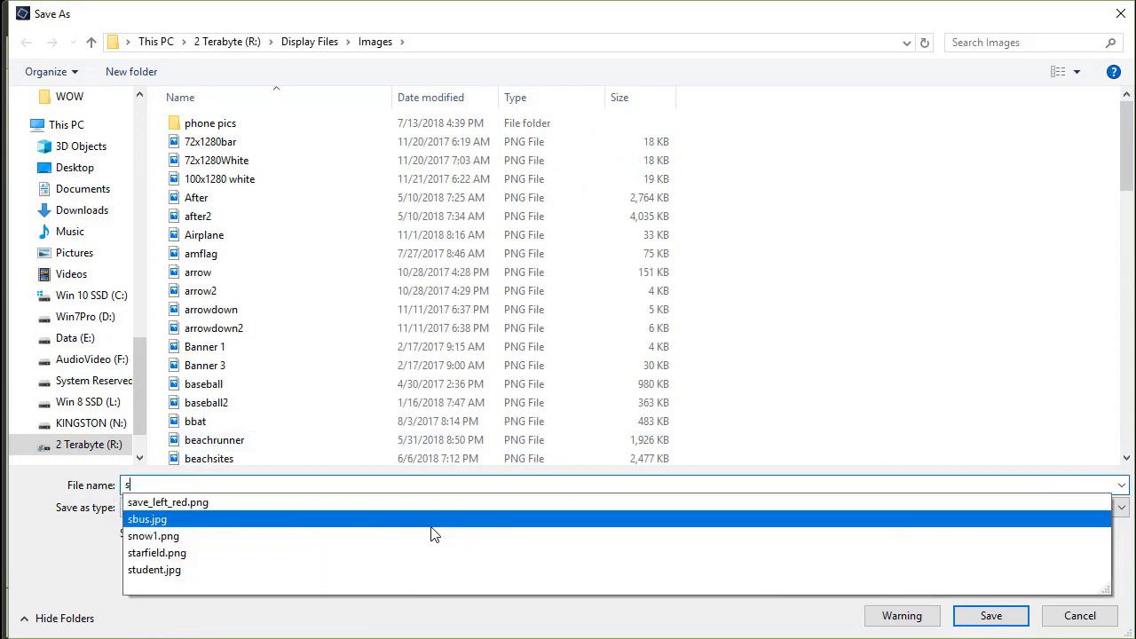
{"action": "type", "text": "save icon"}
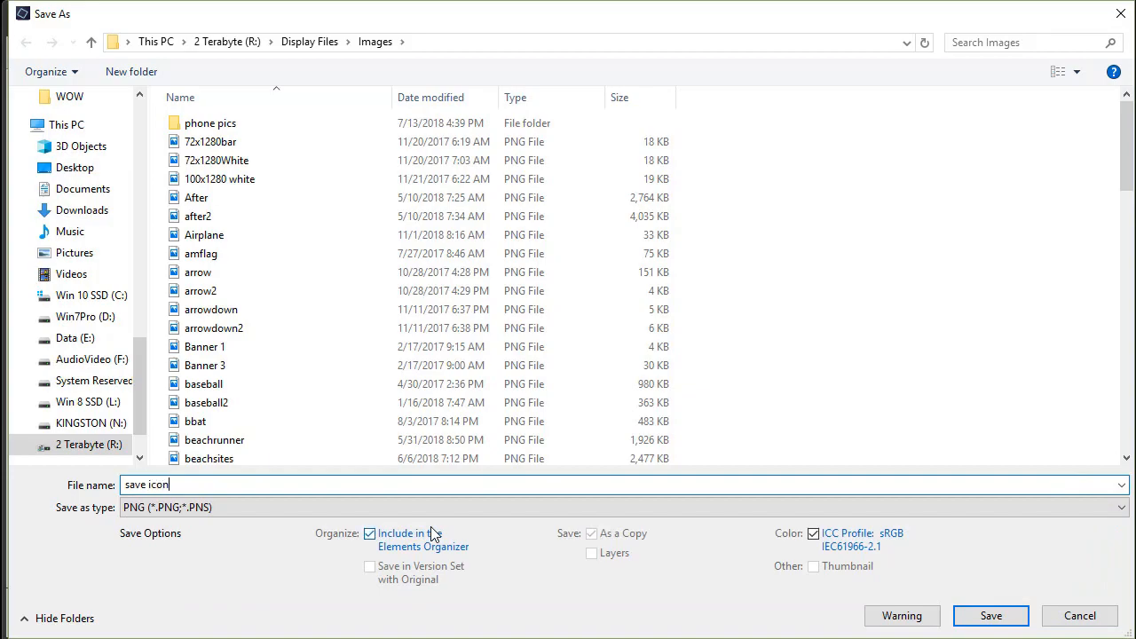
{"action": "left_click", "coordinate": [991, 614]}
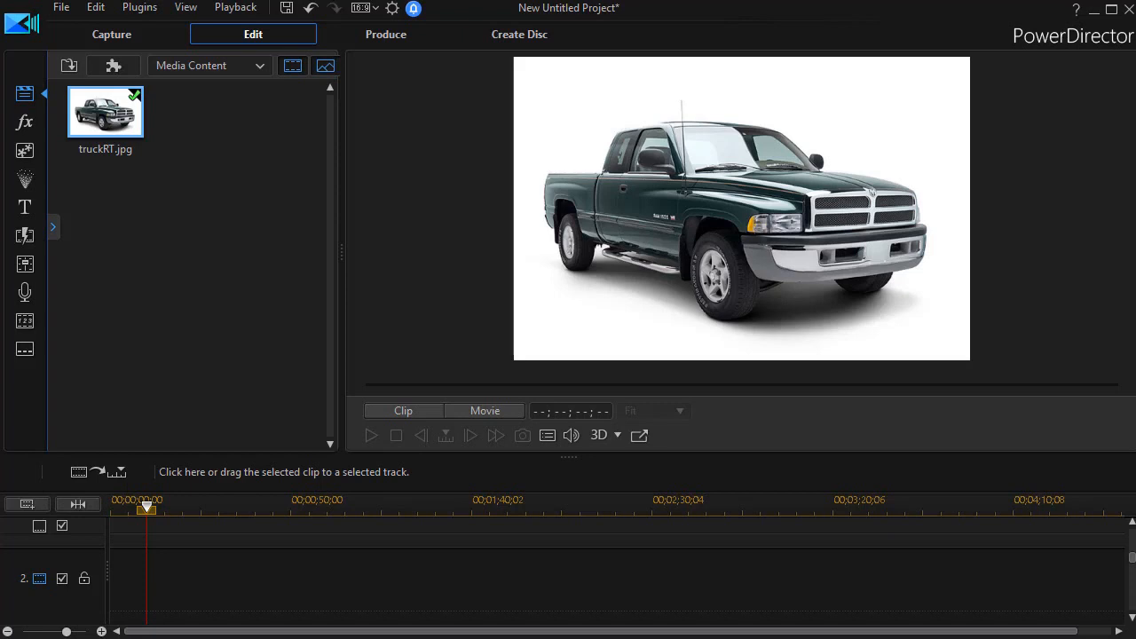
{"action": "mouse_move", "coordinate": [770, 574]}
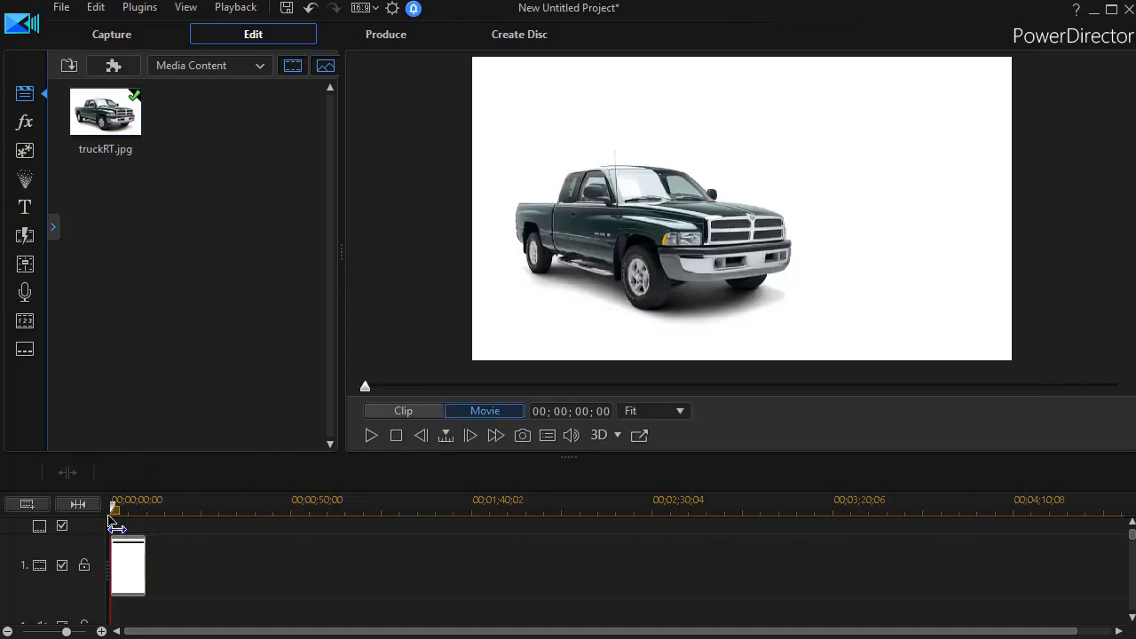
{"action": "mouse_move", "coordinate": [308, 444]}
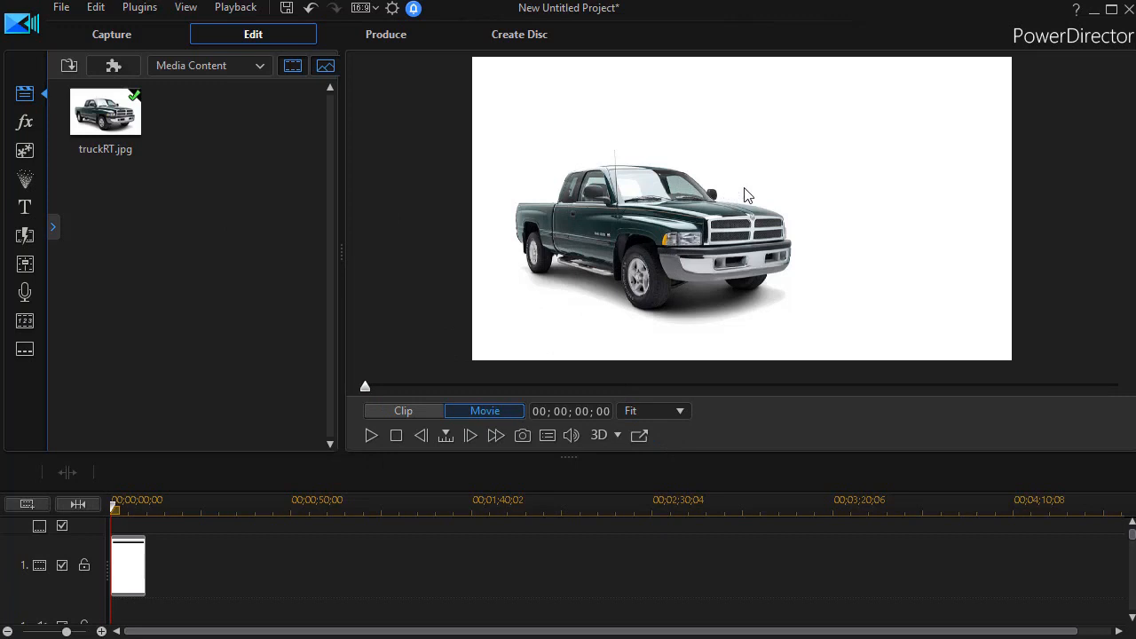
{"action": "mouse_move", "coordinate": [776, 164]}
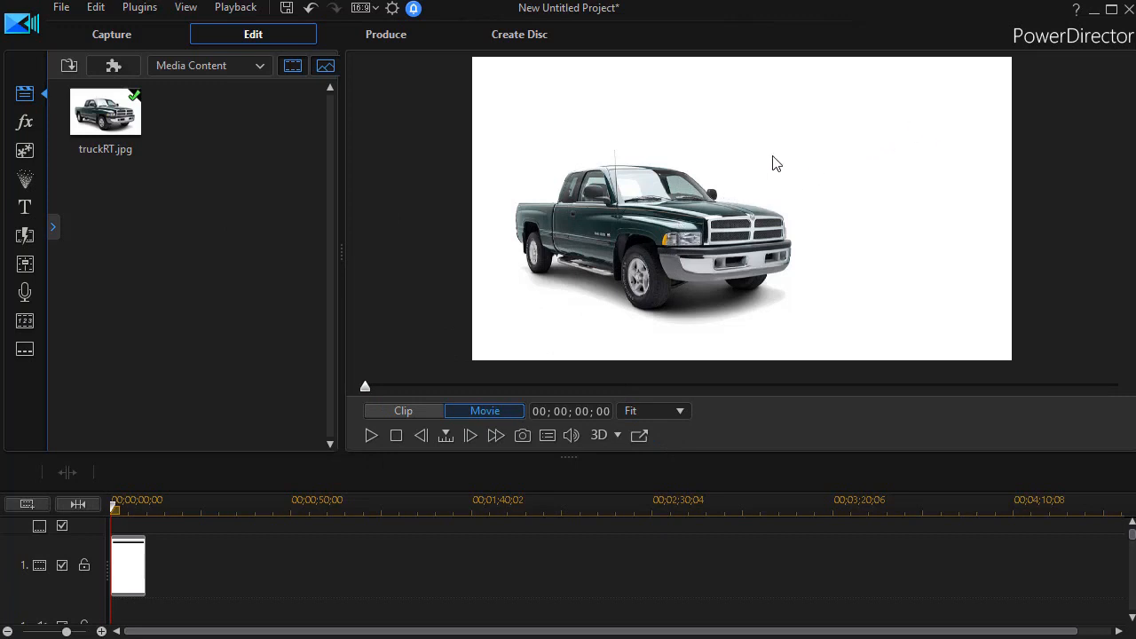
{"action": "mouse_move", "coordinate": [145, 206]}
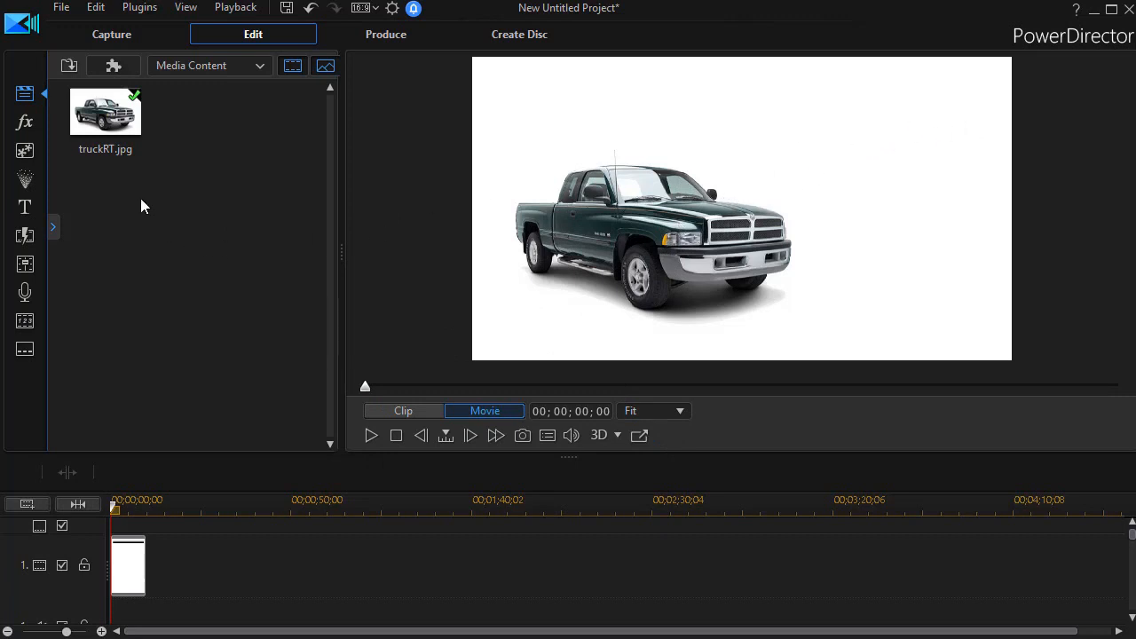
{"action": "mouse_move", "coordinate": [133, 202]}
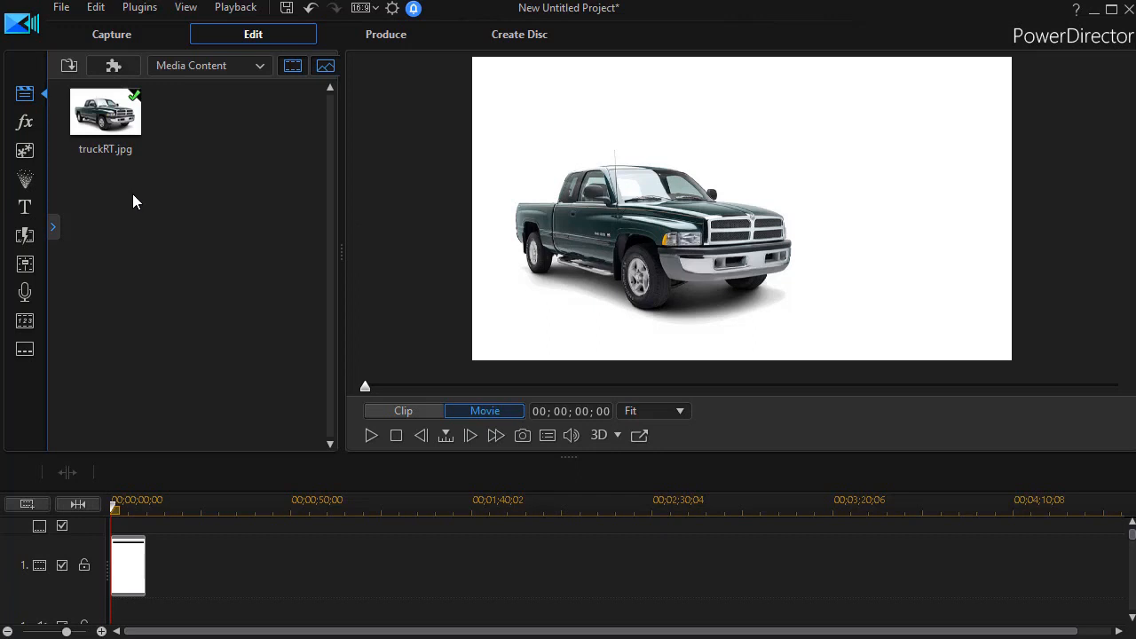
{"action": "mouse_move", "coordinate": [71, 213]}
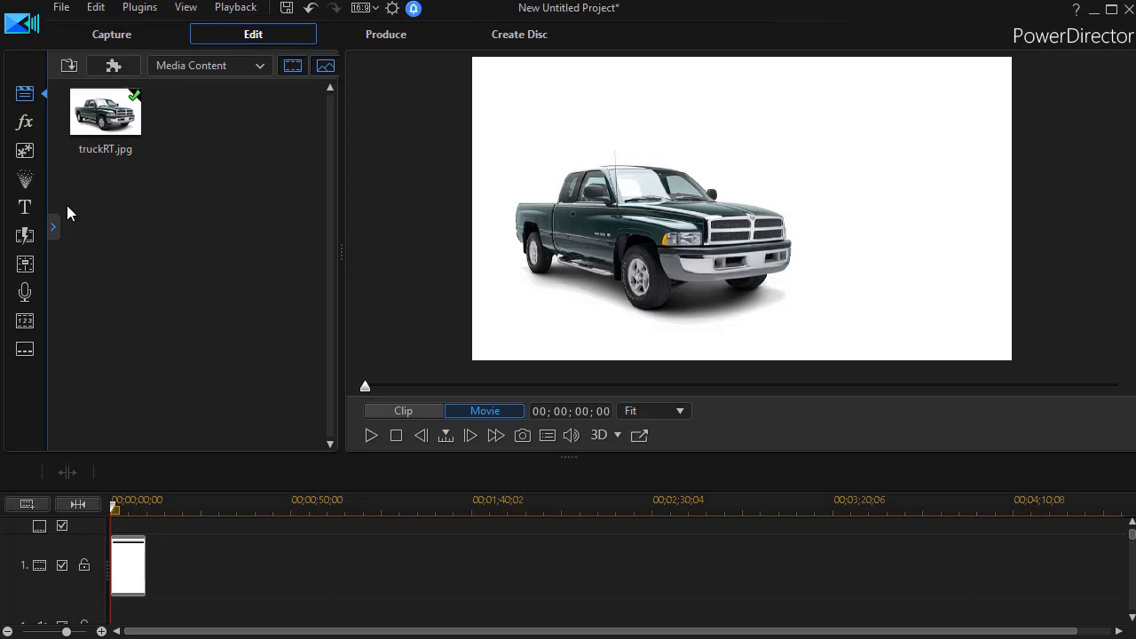
{"action": "mouse_move", "coordinate": [25, 174]}
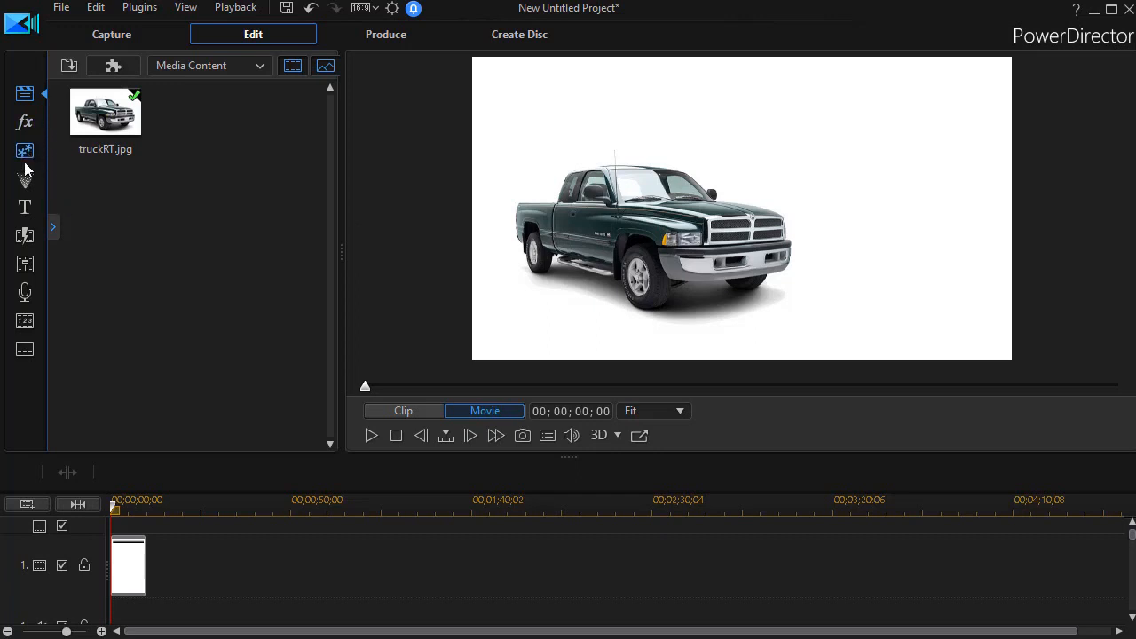
{"action": "mouse_move", "coordinate": [27, 181]}
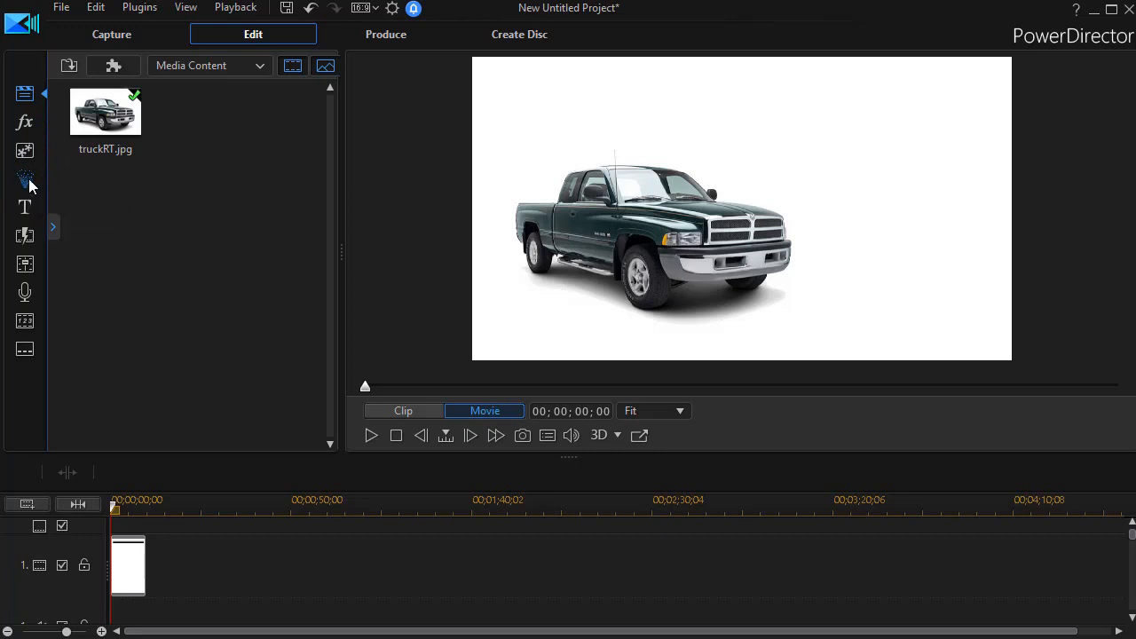
Browse the Images folder in Add/Delete Particles for the SAVE! starburst image.
{"action": "left_click", "coordinate": [25, 177]}
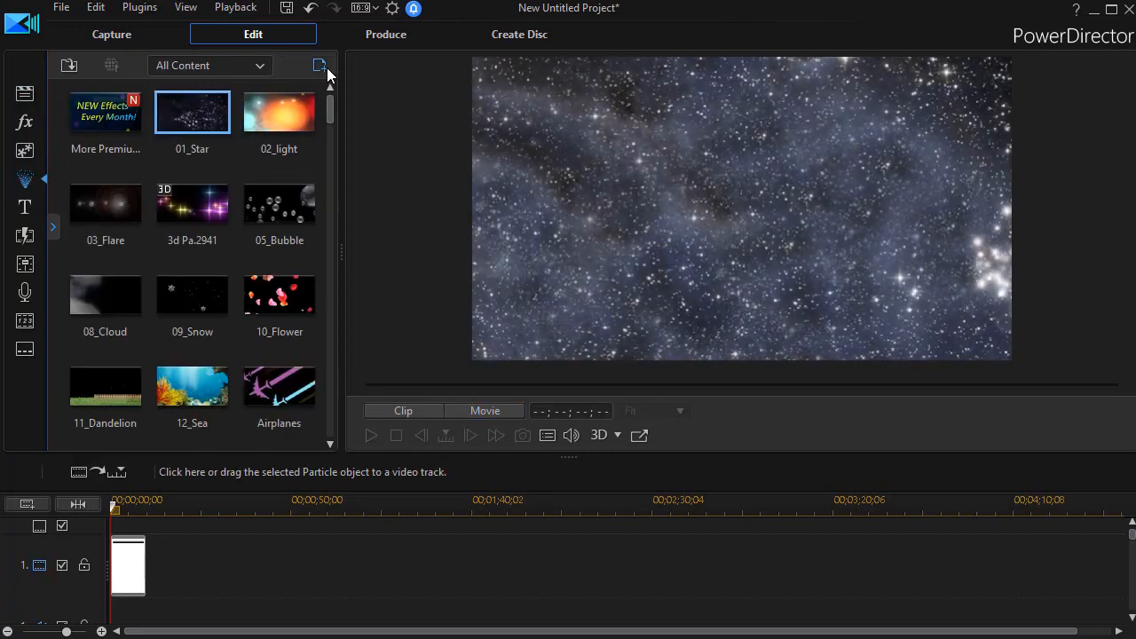
{"action": "mouse_move", "coordinate": [320, 66]}
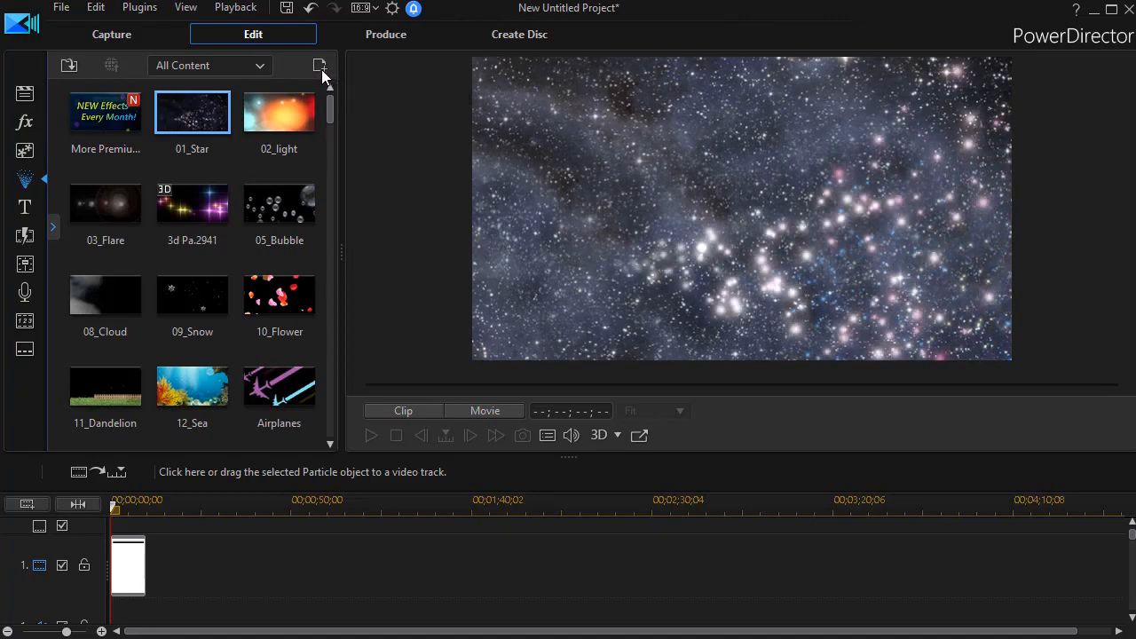
{"action": "left_click", "coordinate": [319, 65]}
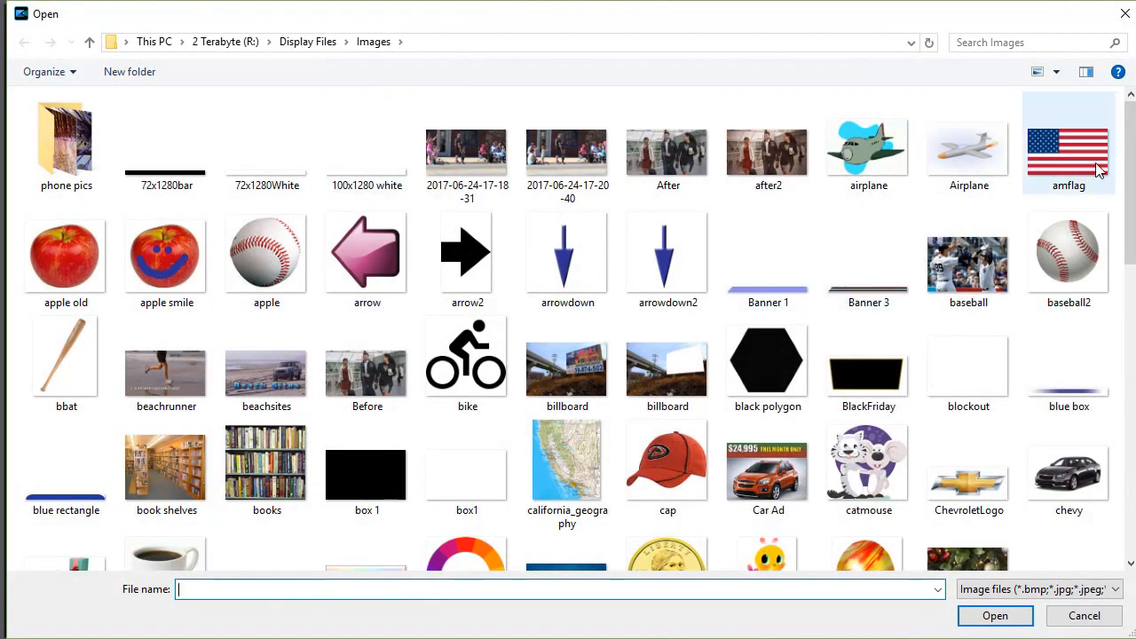
{"action": "scroll", "scroll_direction": "down", "scroll_amount": 3}
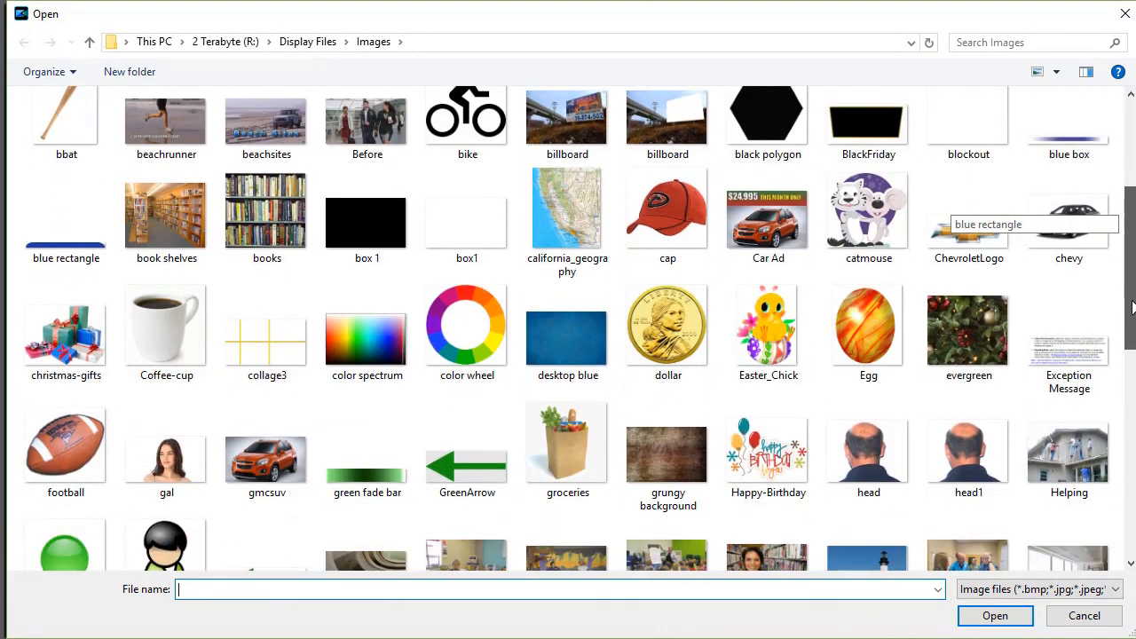
{"action": "scroll", "scroll_direction": "up", "scroll_amount": 3}
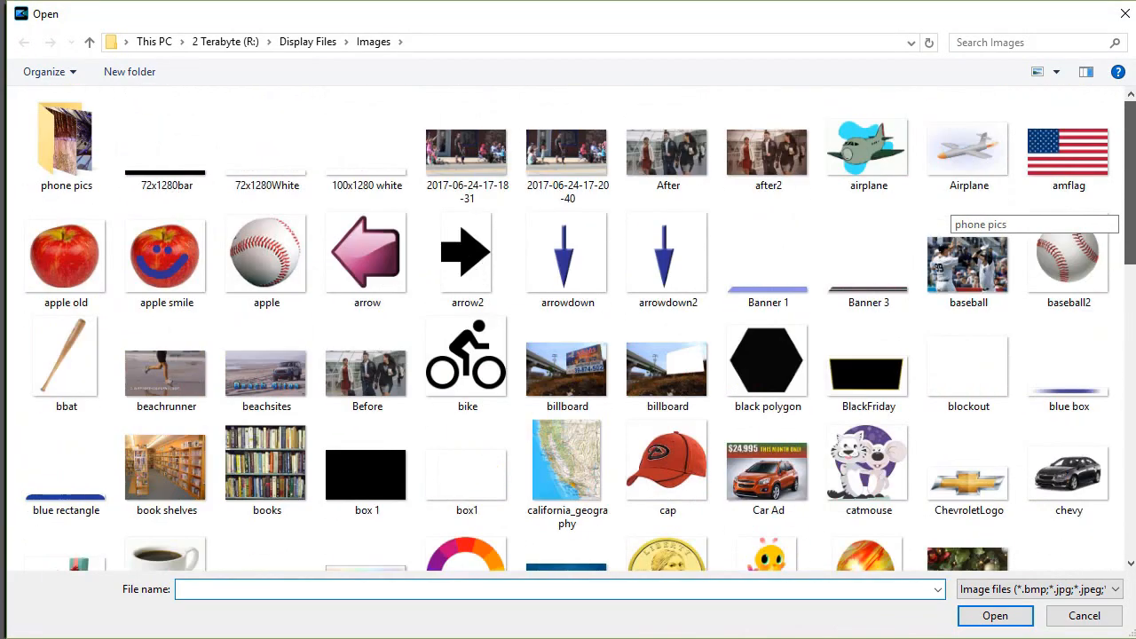
{"action": "scroll", "scroll_direction": "down", "scroll_amount": 3}
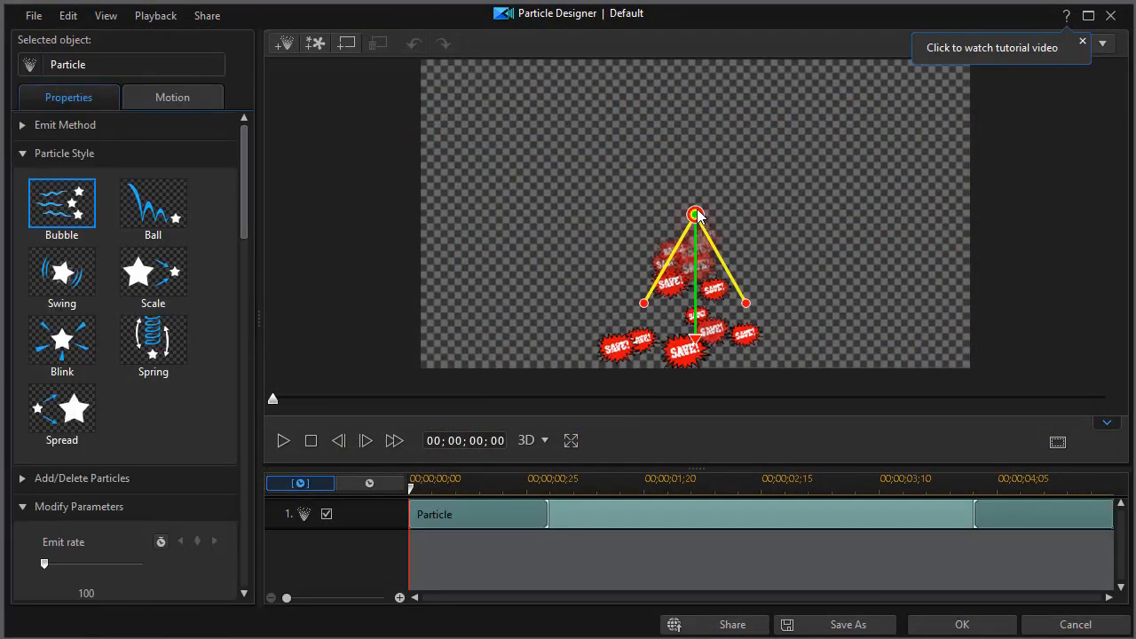
Aim the emitter's direction handle rightward and choose the Spread particle style.
{"action": "left_click_drag", "start_coordinate": [695, 213], "coordinate": [593, 181]}
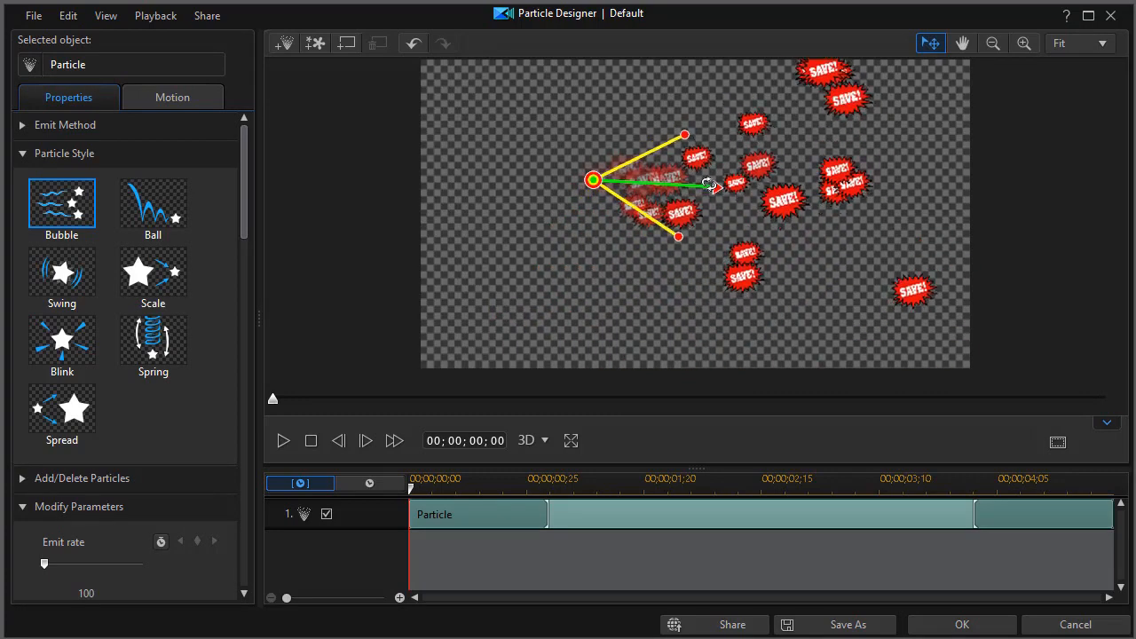
{"action": "left_click", "coordinate": [61, 408]}
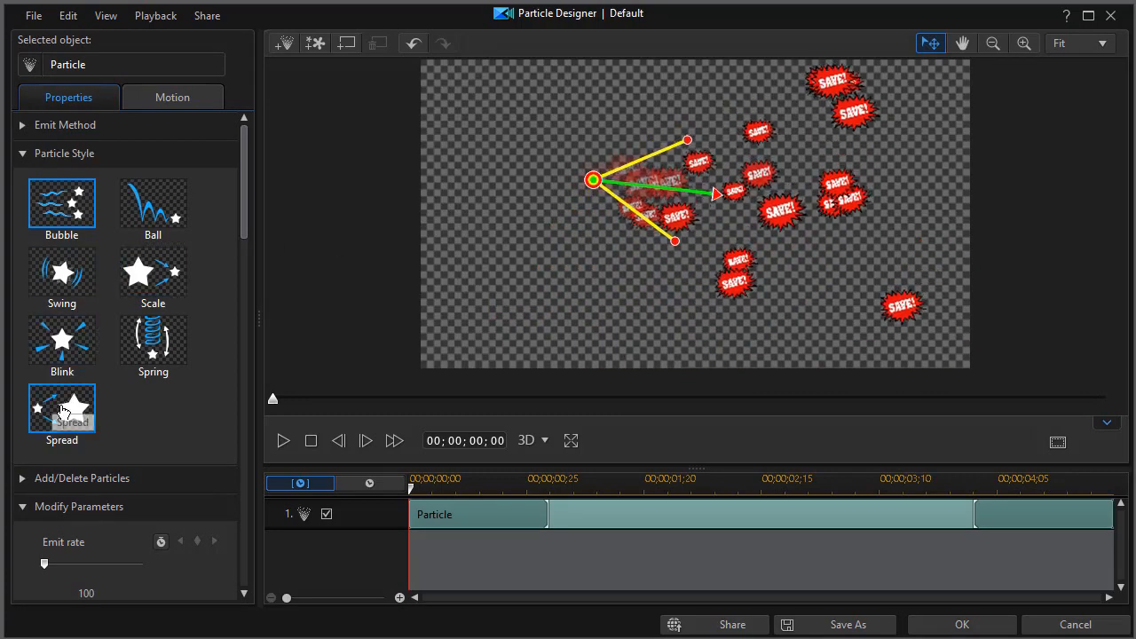
{"action": "left_click", "coordinate": [60, 409]}
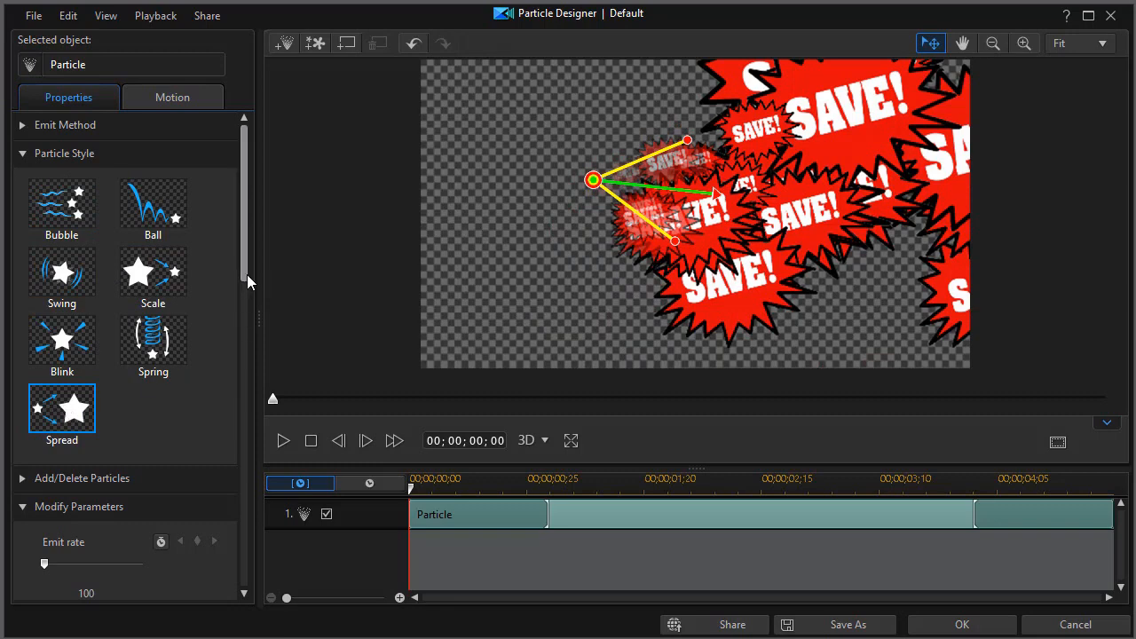
Shrink the particle size, move the emitter right and narrow its spread angle.
{"action": "scroll", "scroll_direction": "down", "scroll_amount": 3}
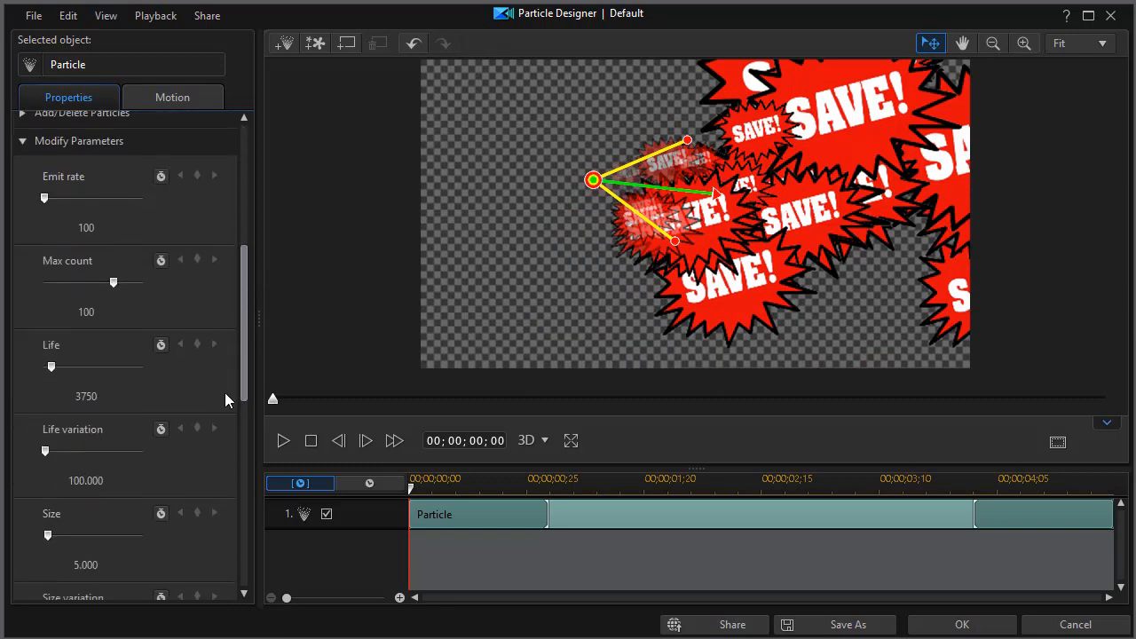
{"action": "scroll", "scroll_direction": "down", "scroll_amount": 3}
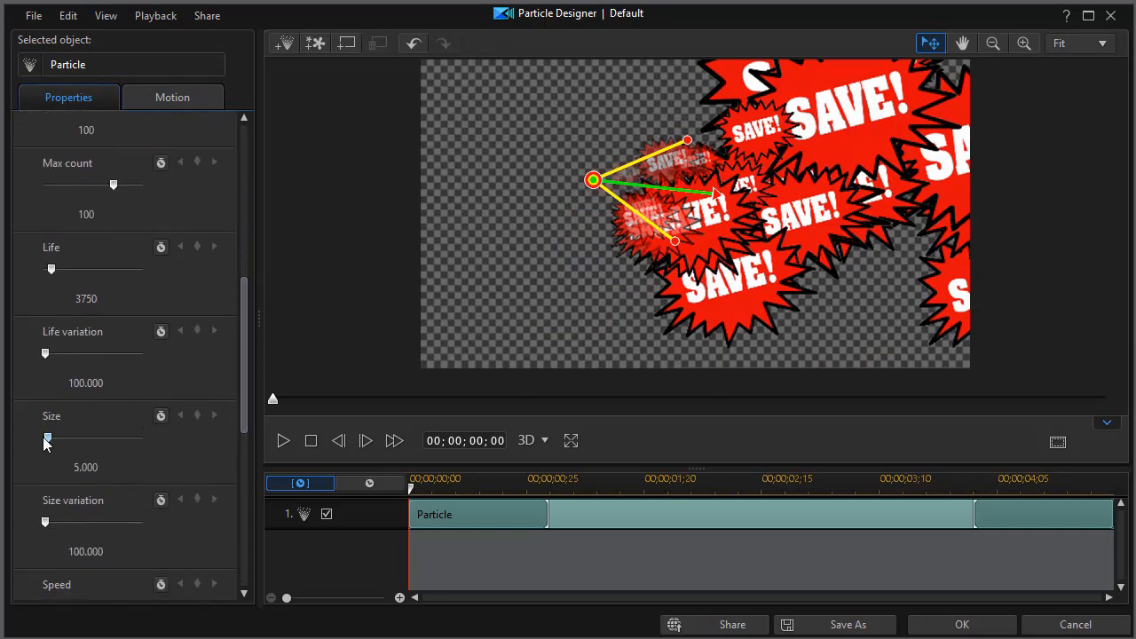
{"action": "left_click_drag", "start_coordinate": [46, 441], "coordinate": [45, 440]}
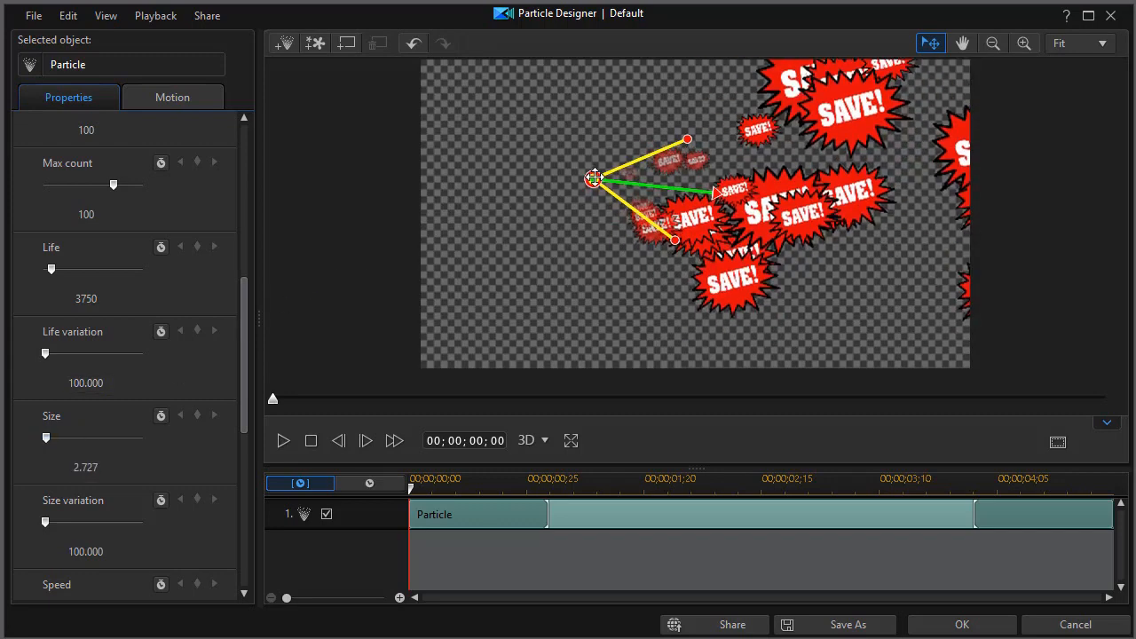
{"action": "left_click_drag", "start_coordinate": [593, 177], "coordinate": [688, 181]}
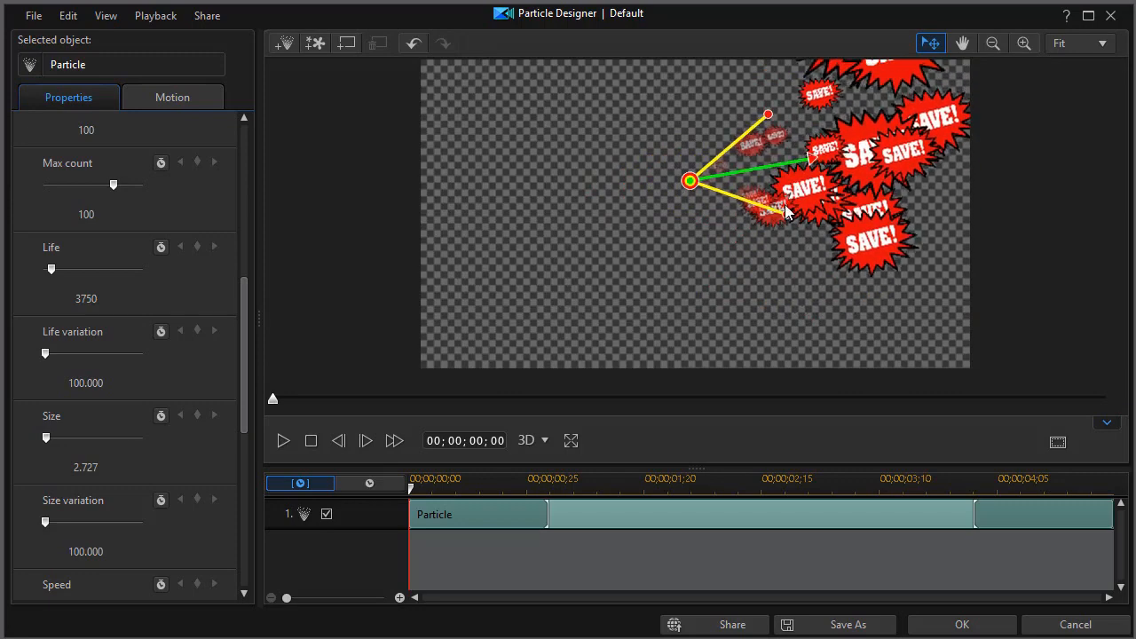
{"action": "left_click_drag", "start_coordinate": [784, 211], "coordinate": [778, 126]}
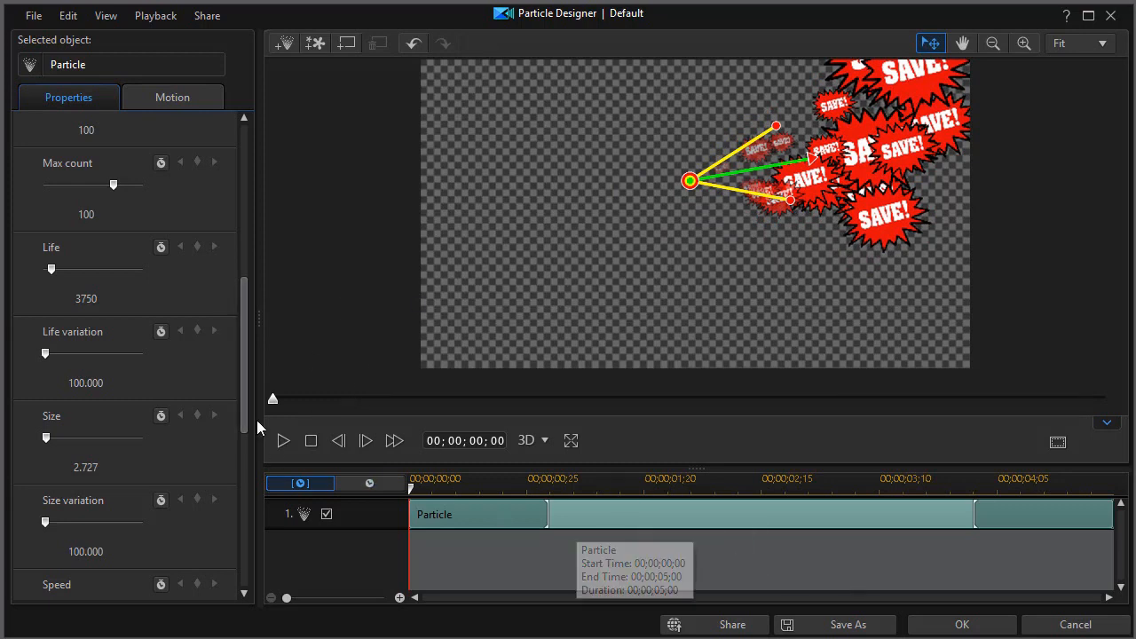
Save the effect as a custom 'text' template and return to editing.
{"action": "left_click", "coordinate": [846, 625]}
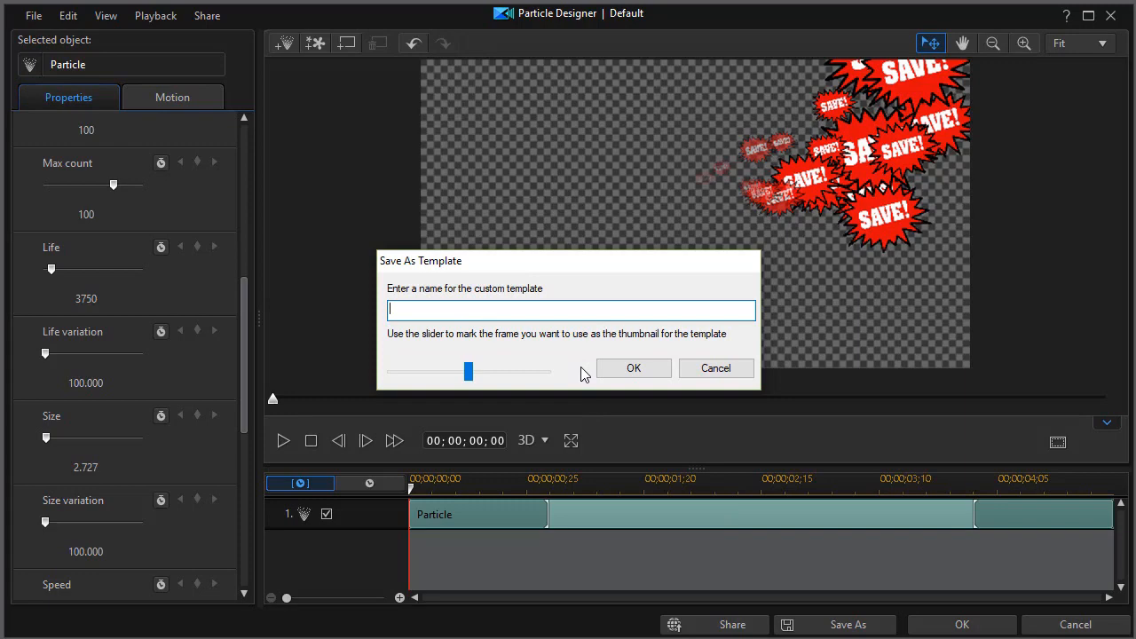
{"action": "left_click", "coordinate": [716, 368]}
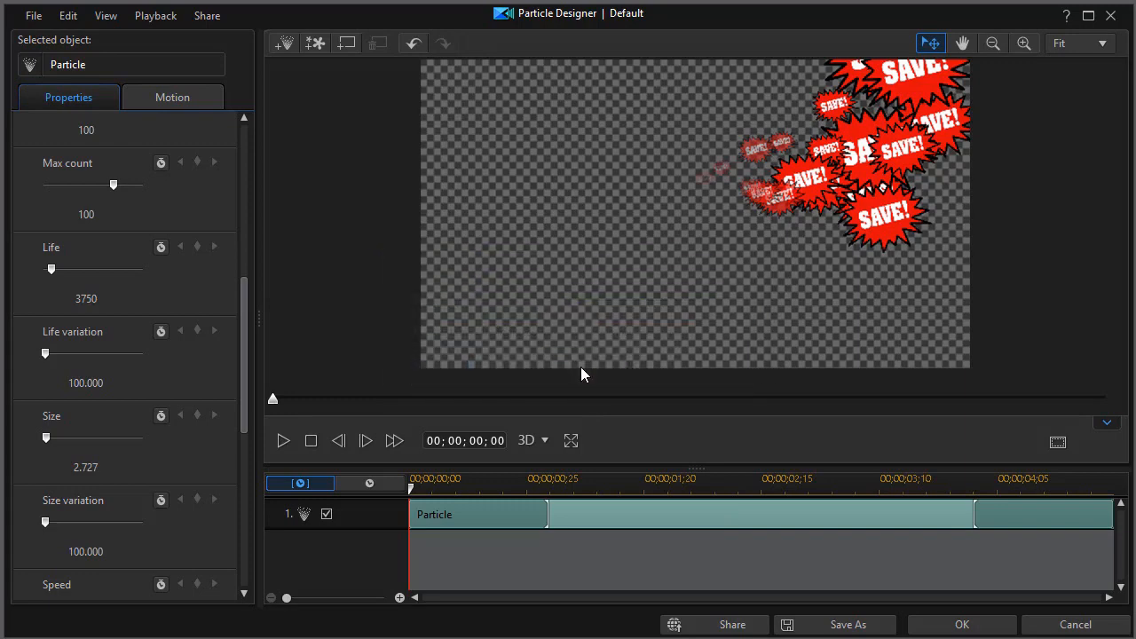
{"action": "left_click", "coordinate": [962, 625]}
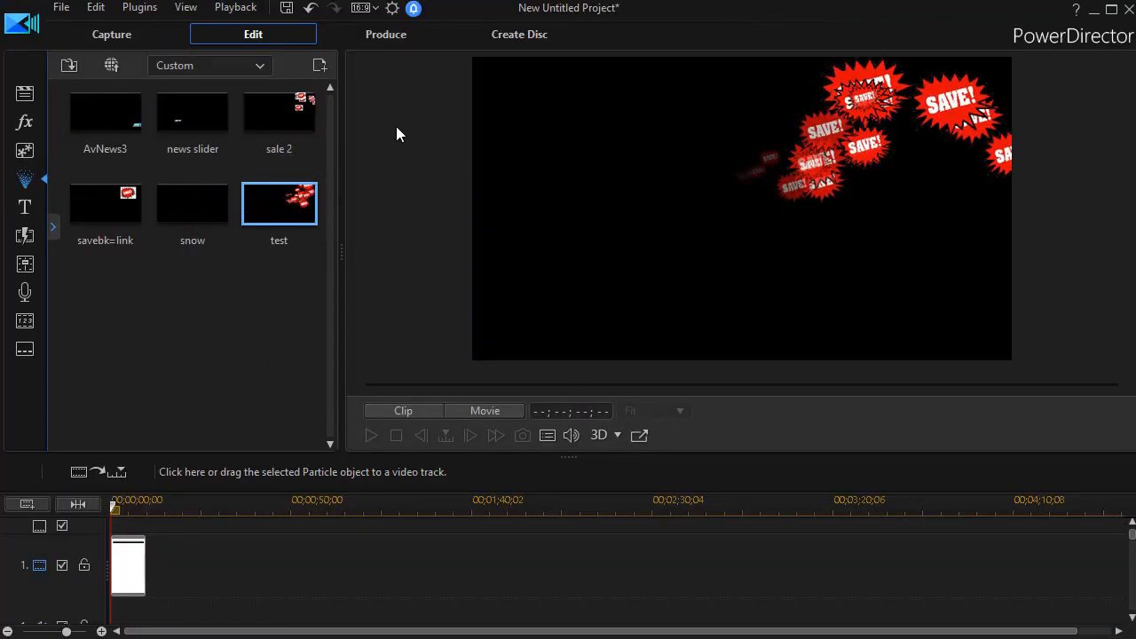
Inspect and preview the sale 2 template, then replay the text template preview.
{"action": "right_click", "coordinate": [278, 110]}
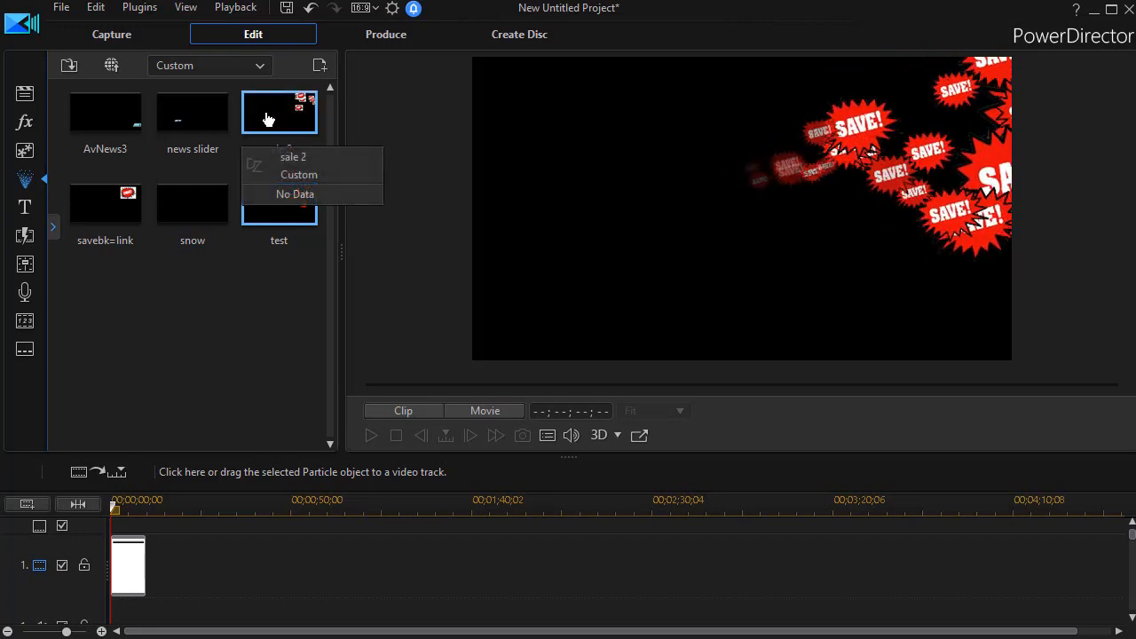
{"action": "left_click", "coordinate": [293, 156]}
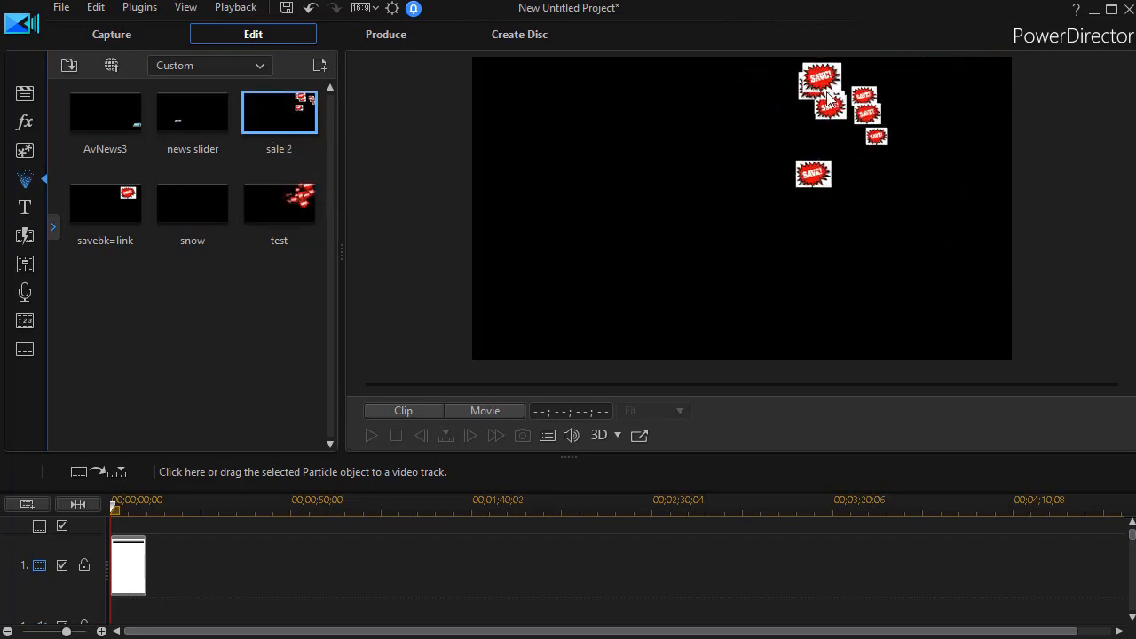
{"action": "left_click", "coordinate": [278, 204]}
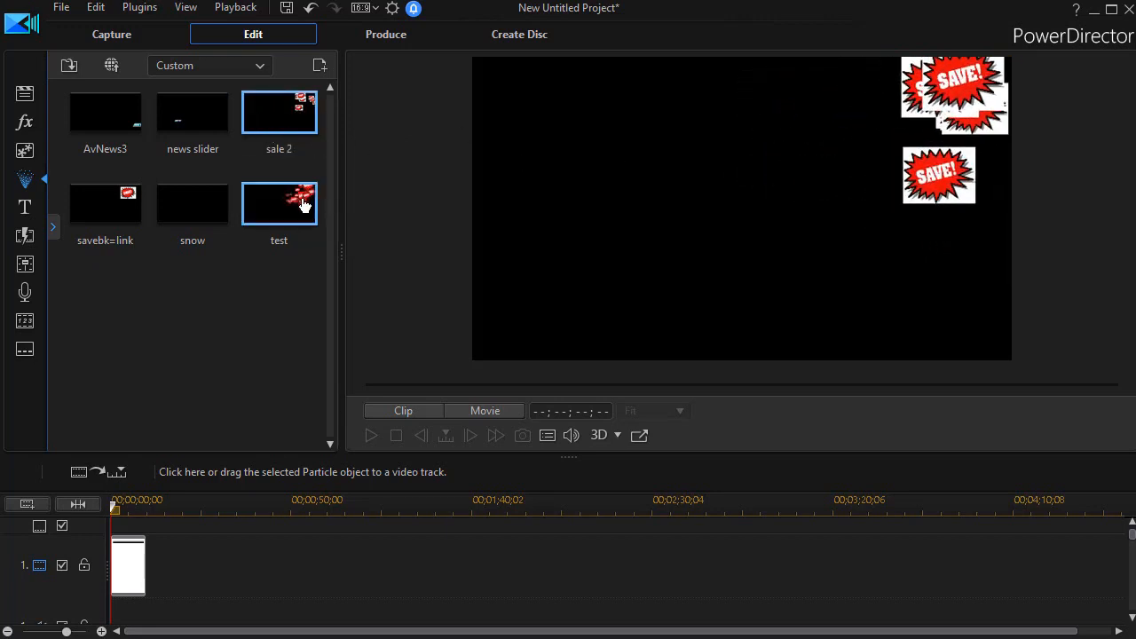
{"action": "left_click", "coordinate": [279, 202]}
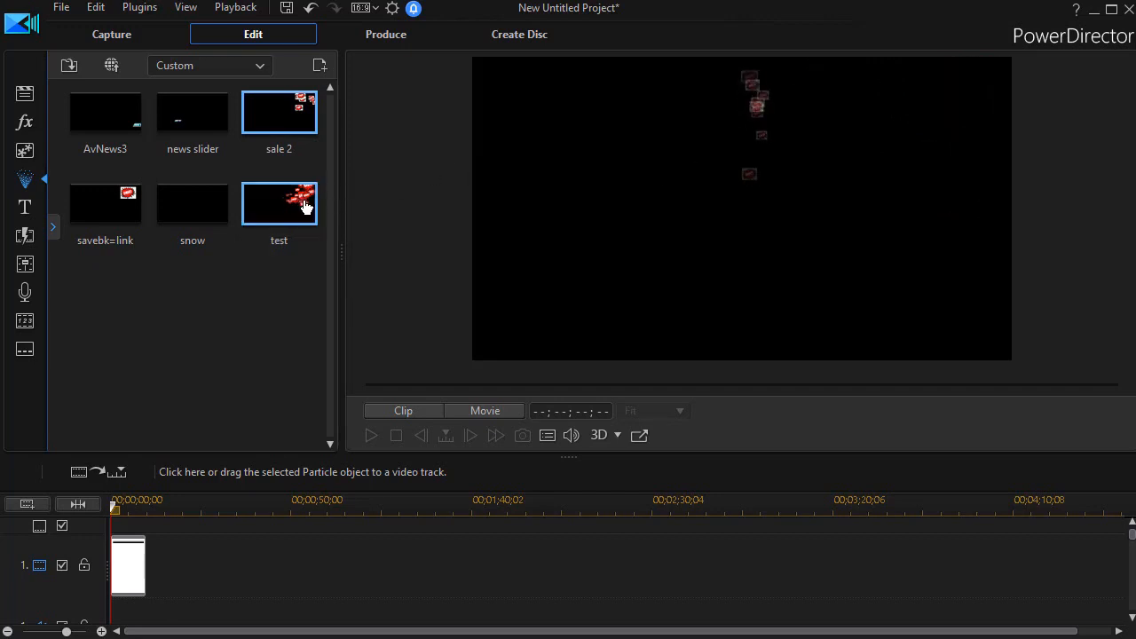
{"action": "left_click", "coordinate": [279, 202]}
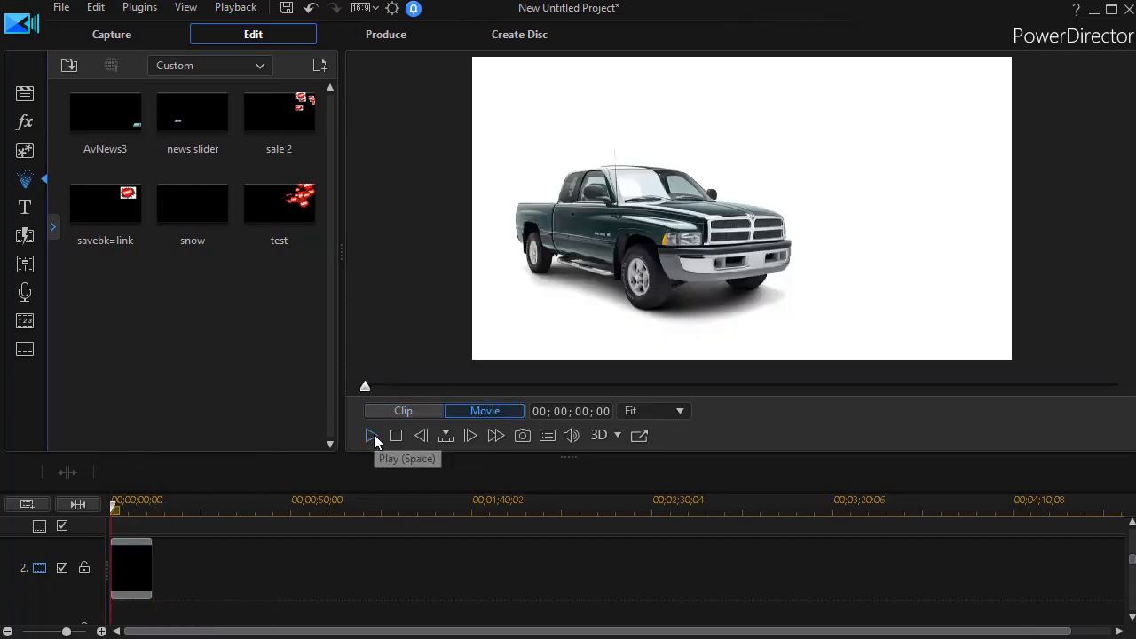
Play the movie and pause partway to inspect the SAVE! particles beside the truck.
{"action": "left_click", "coordinate": [373, 435]}
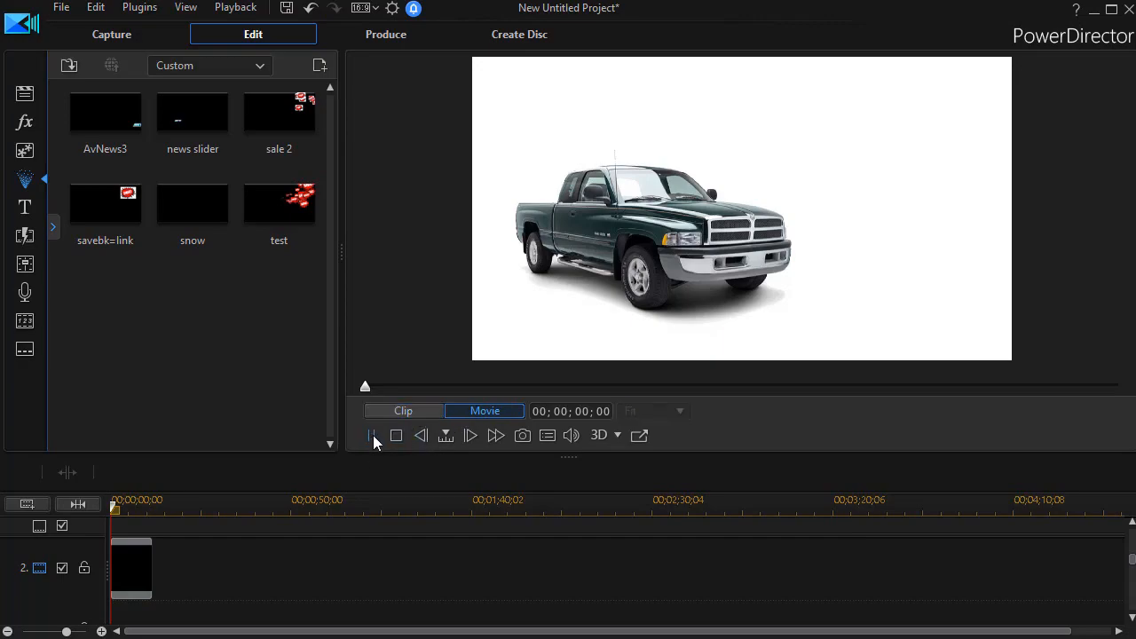
{"action": "left_click", "coordinate": [371, 435]}
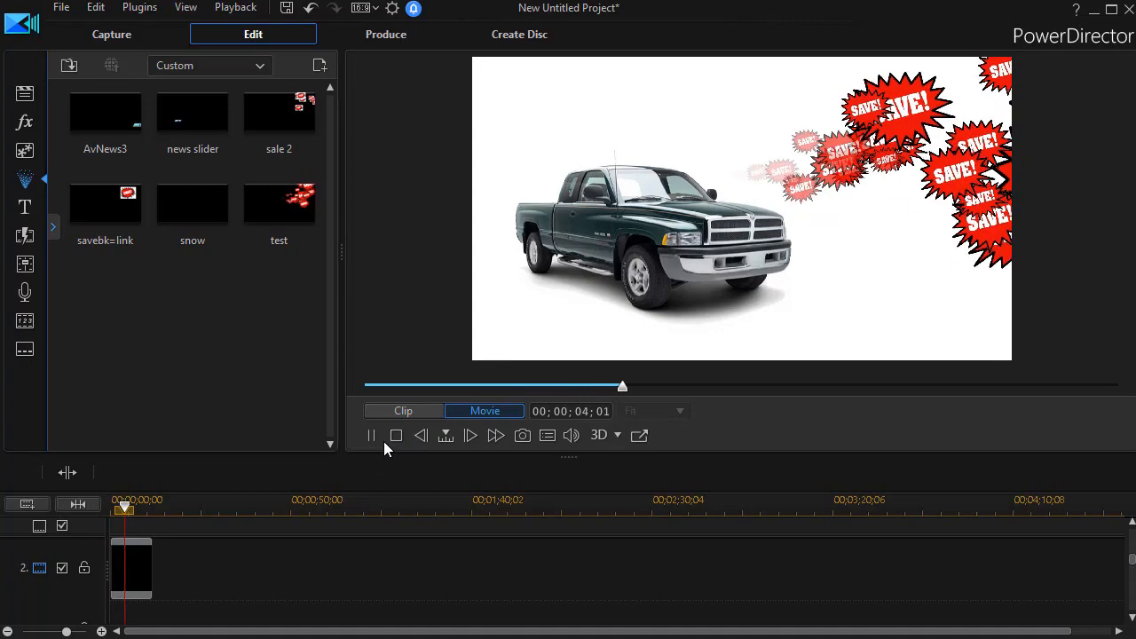
{"action": "left_click", "coordinate": [371, 435]}
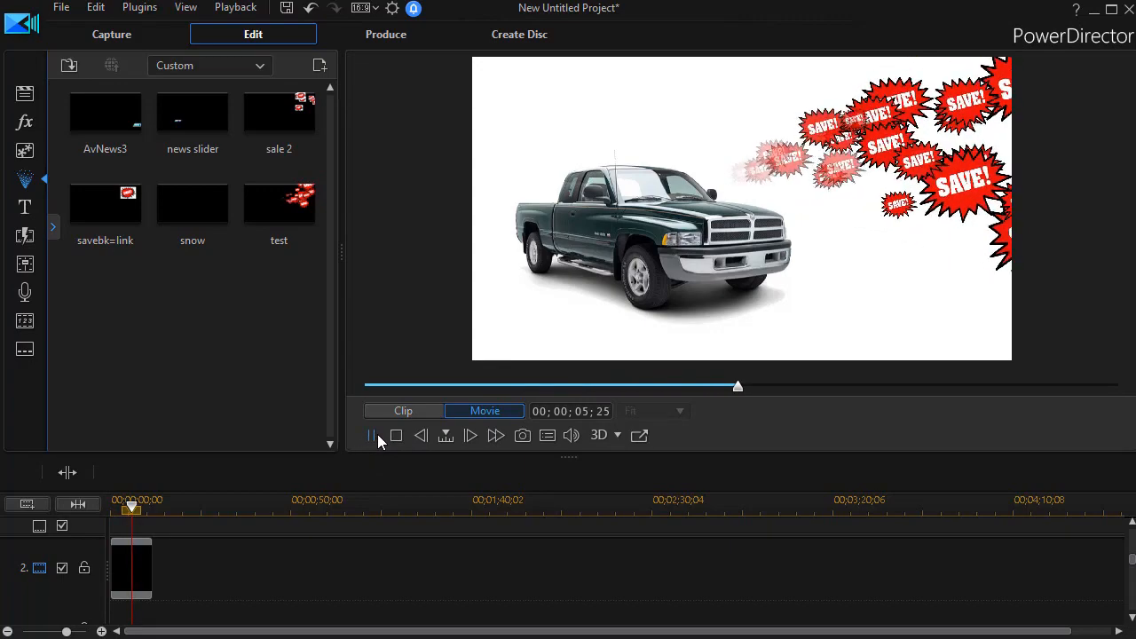
{"action": "left_click", "coordinate": [373, 435]}
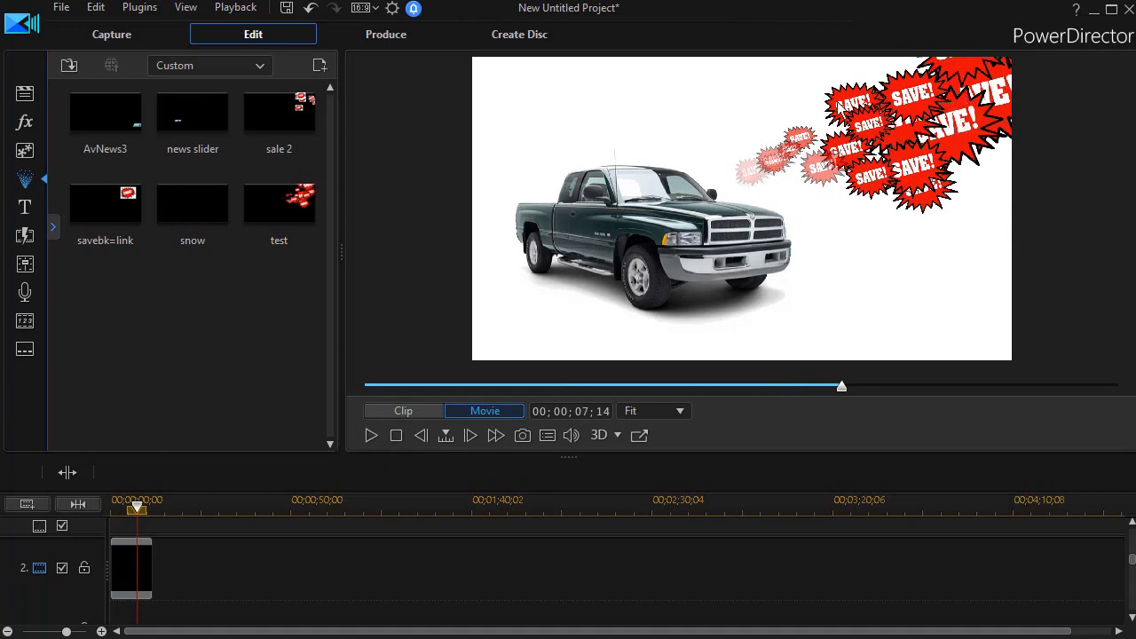
{"action": "mouse_move", "coordinate": [861, 220]}
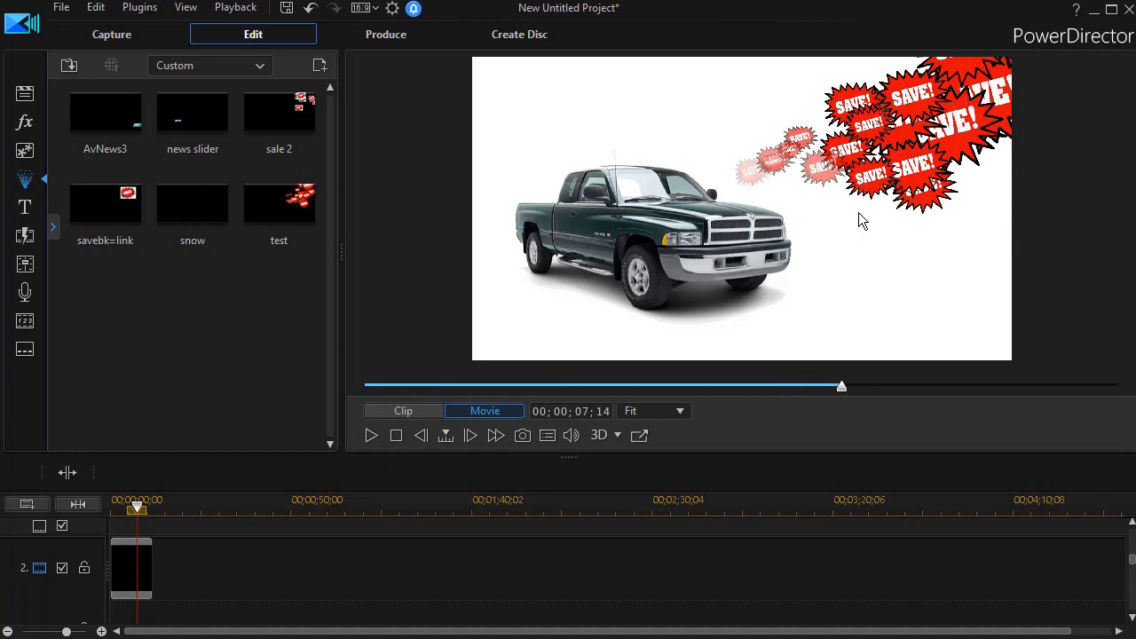
{"action": "mouse_move", "coordinate": [905, 252]}
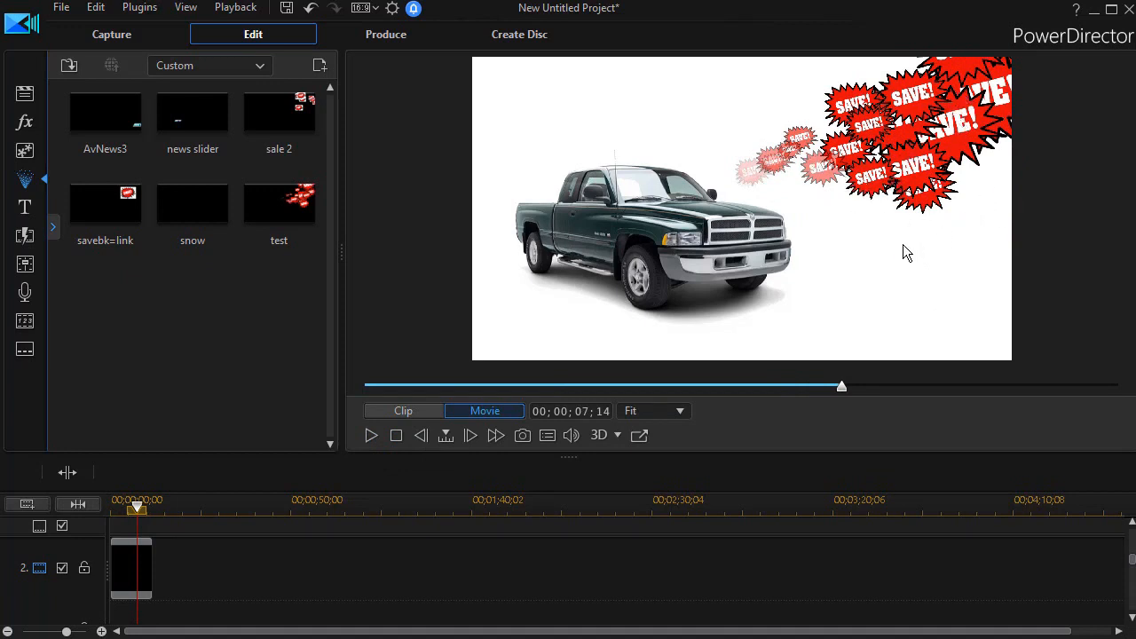